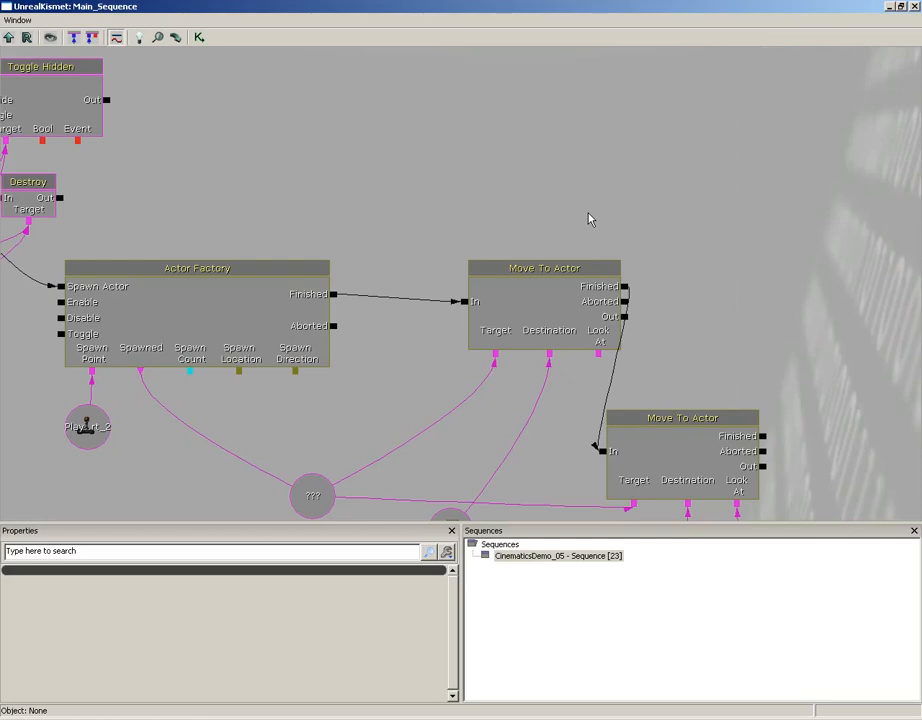
{"action": "mouse_move", "coordinate": [386, 144]}
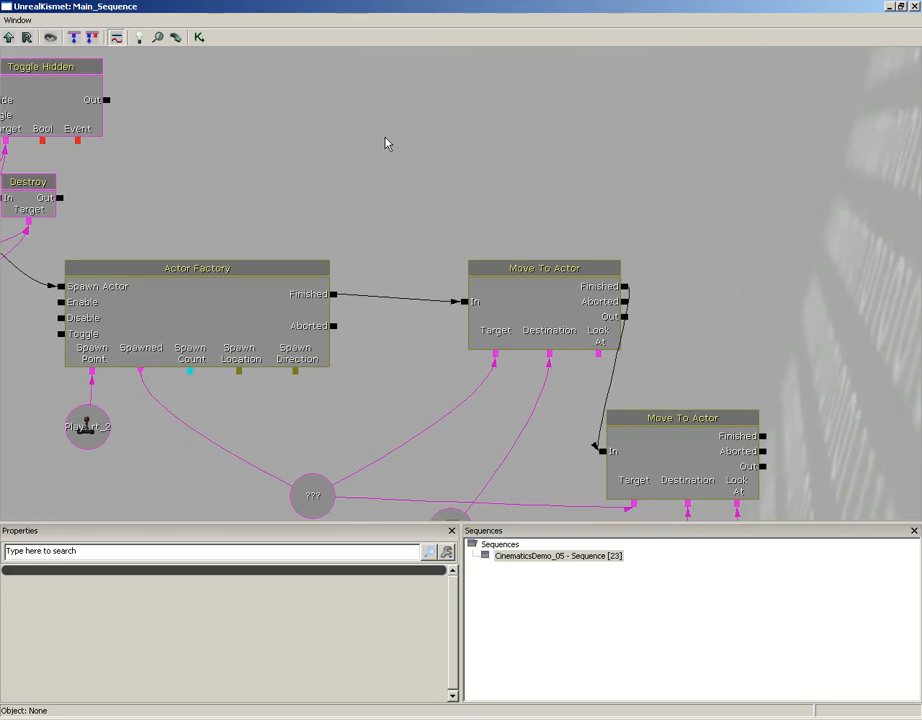
Step: Add an Is Alive condition fed by Actor Factory Finished and the spawned bot variable
{"action": "right_click", "coordinate": [386, 144]}
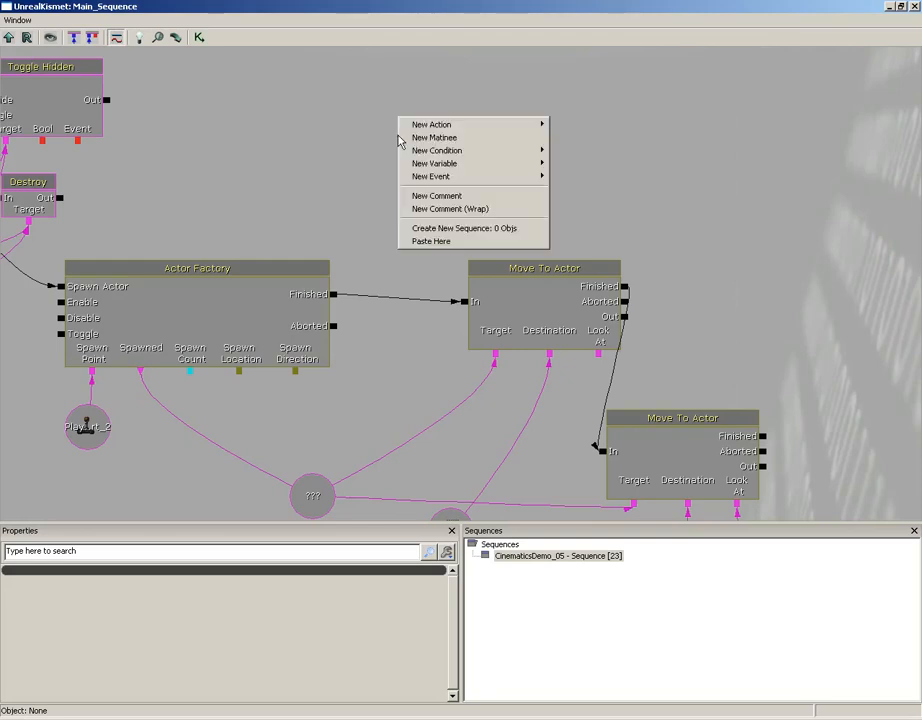
{"action": "mouse_move", "coordinate": [436, 150]}
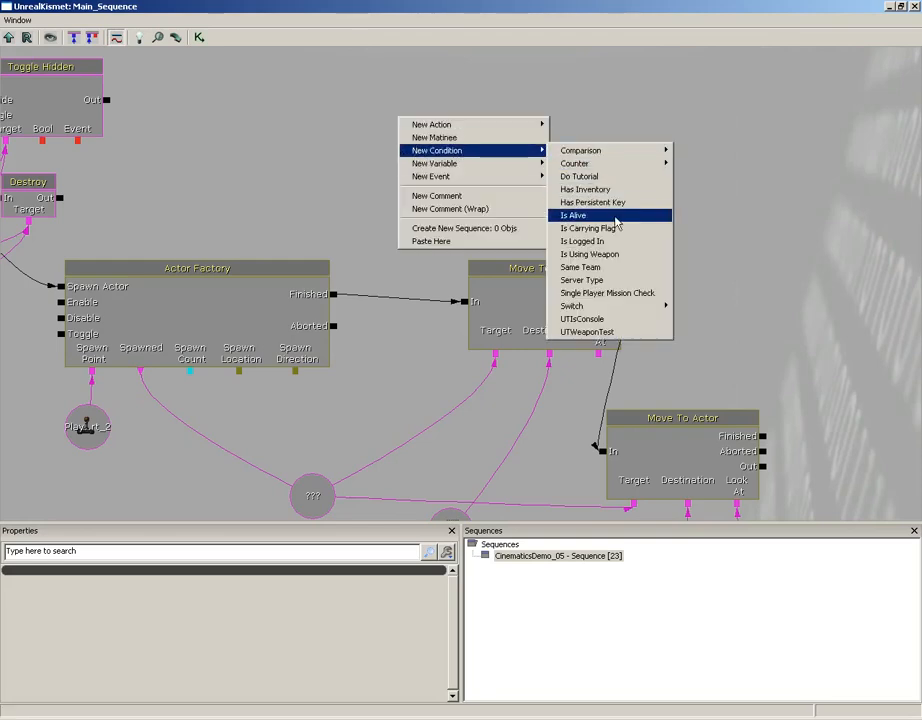
{"action": "left_click", "coordinate": [568, 216]}
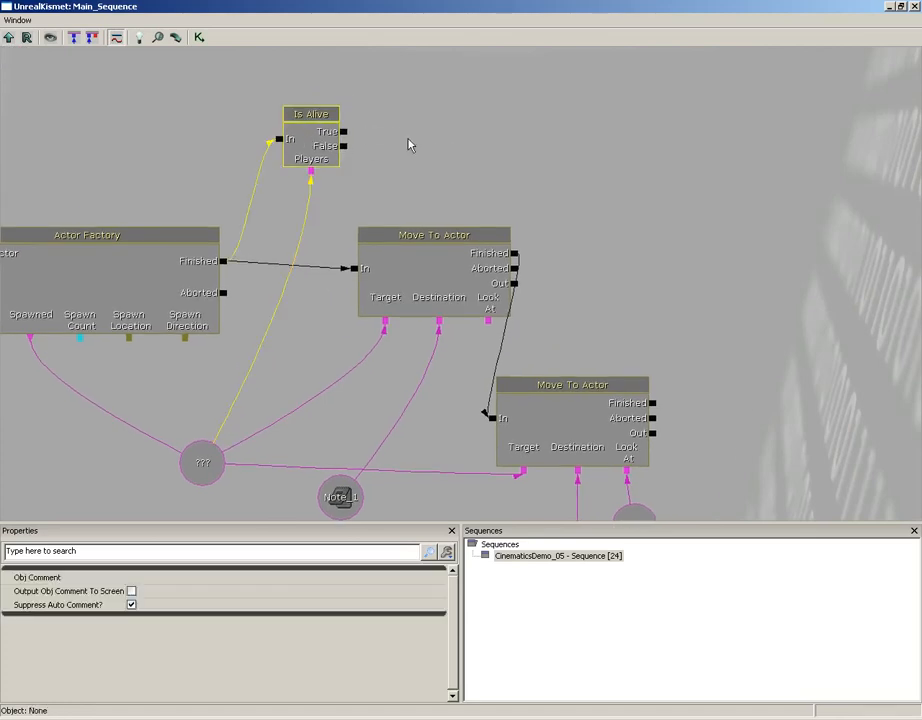
{"action": "mouse_move", "coordinate": [392, 128]}
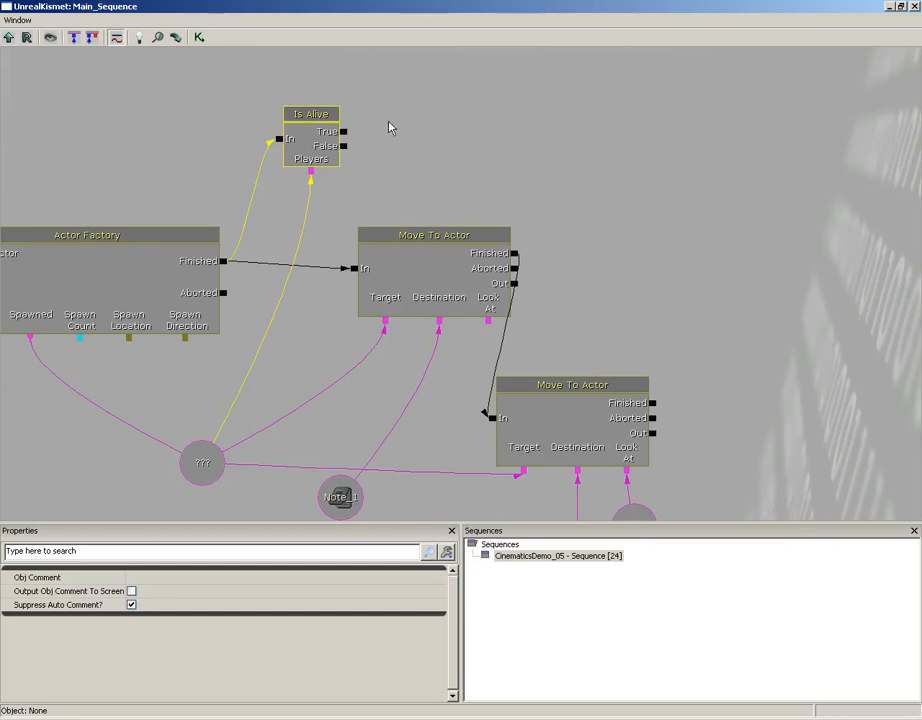
Step: Add a Get Property action after Is Alive True, targeting the spawned bot
{"action": "right_click", "coordinate": [390, 128]}
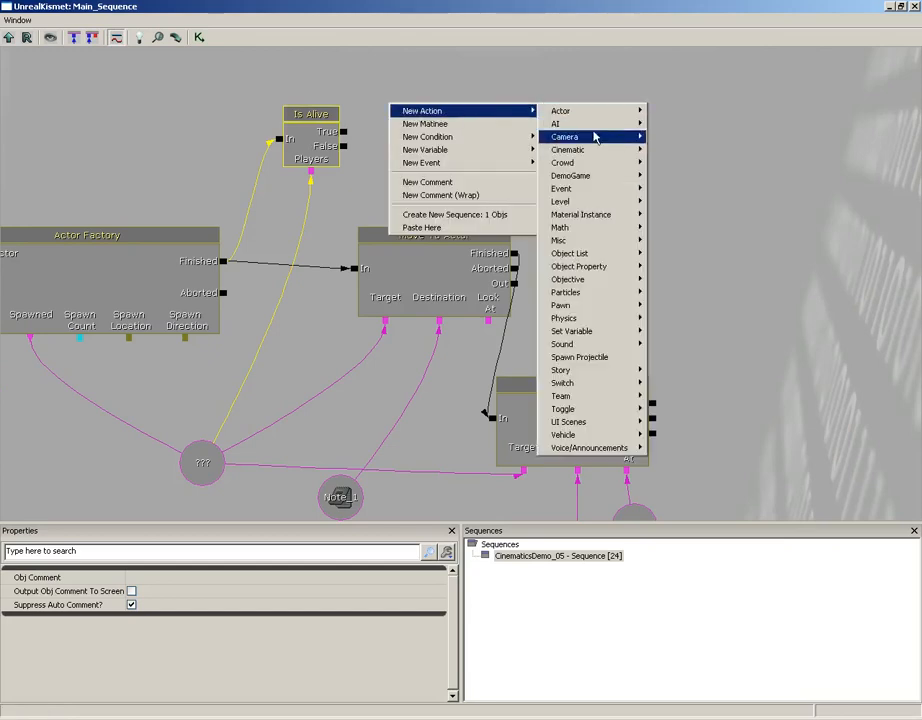
{"action": "mouse_move", "coordinate": [594, 336]}
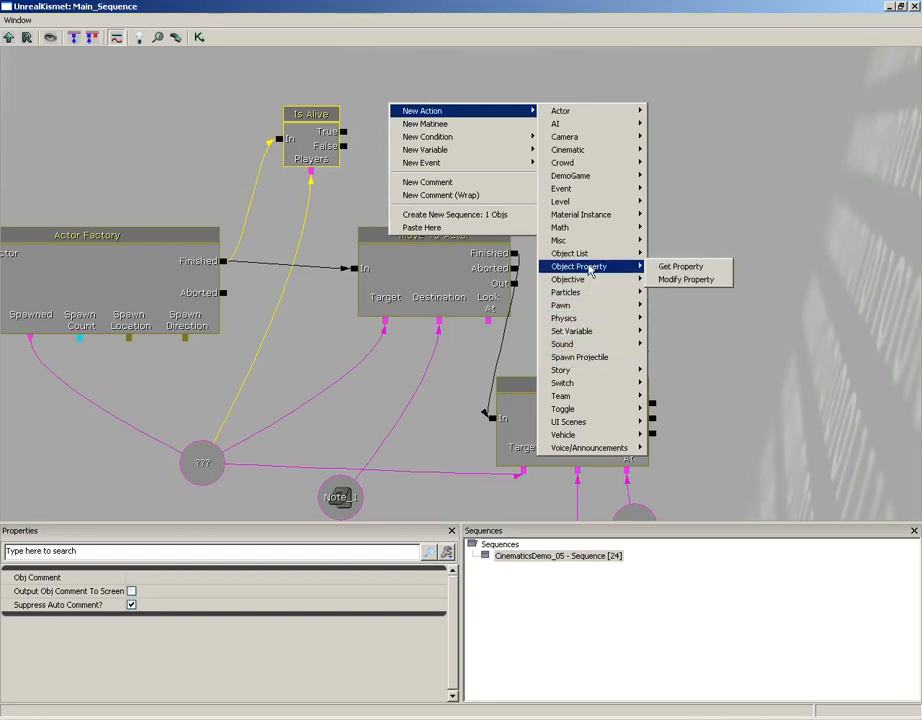
{"action": "mouse_move", "coordinate": [680, 266]}
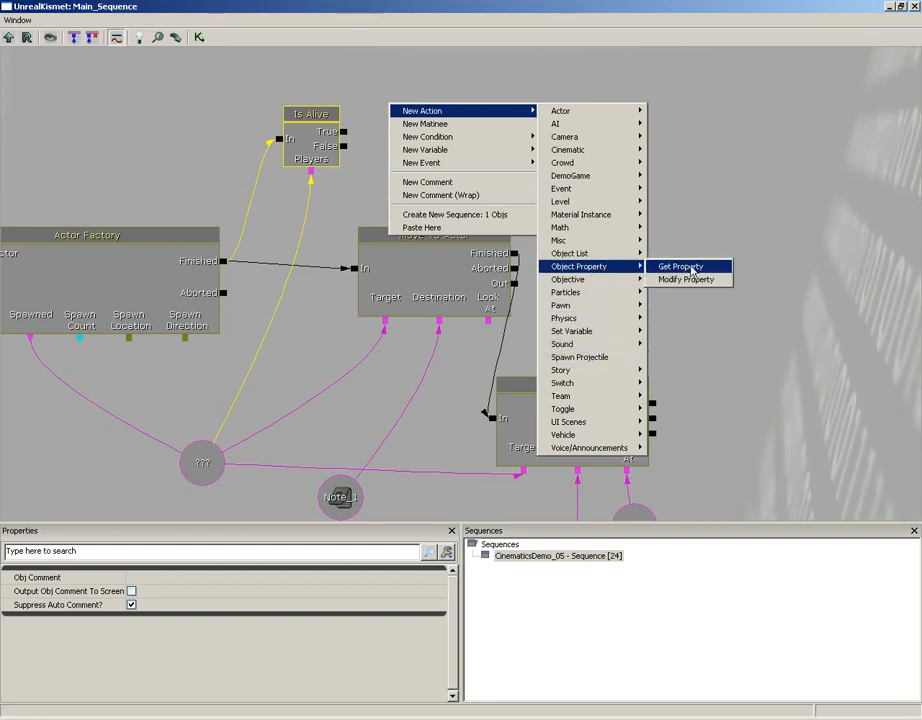
{"action": "left_click", "coordinate": [680, 266]}
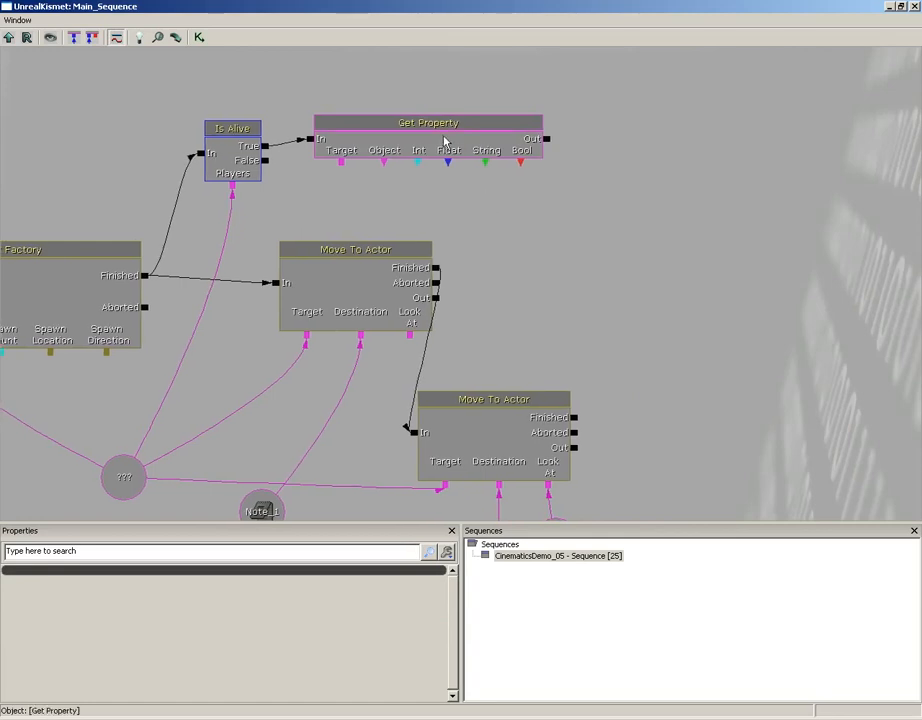
{"action": "left_click", "coordinate": [428, 122]}
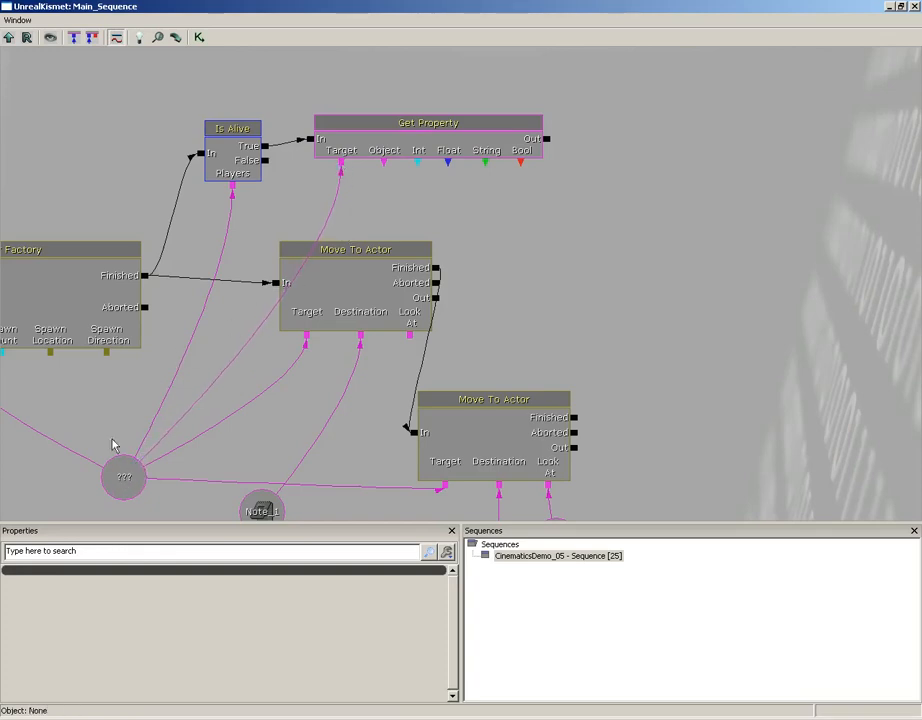
{"action": "left_click", "coordinate": [356, 248]}
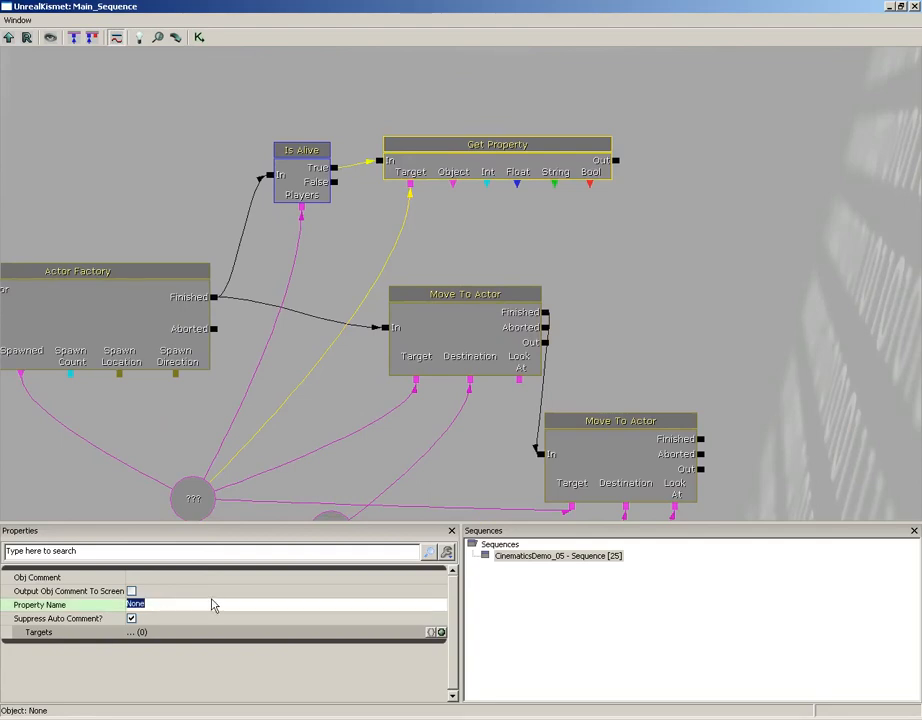
Step: Set the property name to Health and store it in a new integer variable
{"action": "type", "text": "Health"}
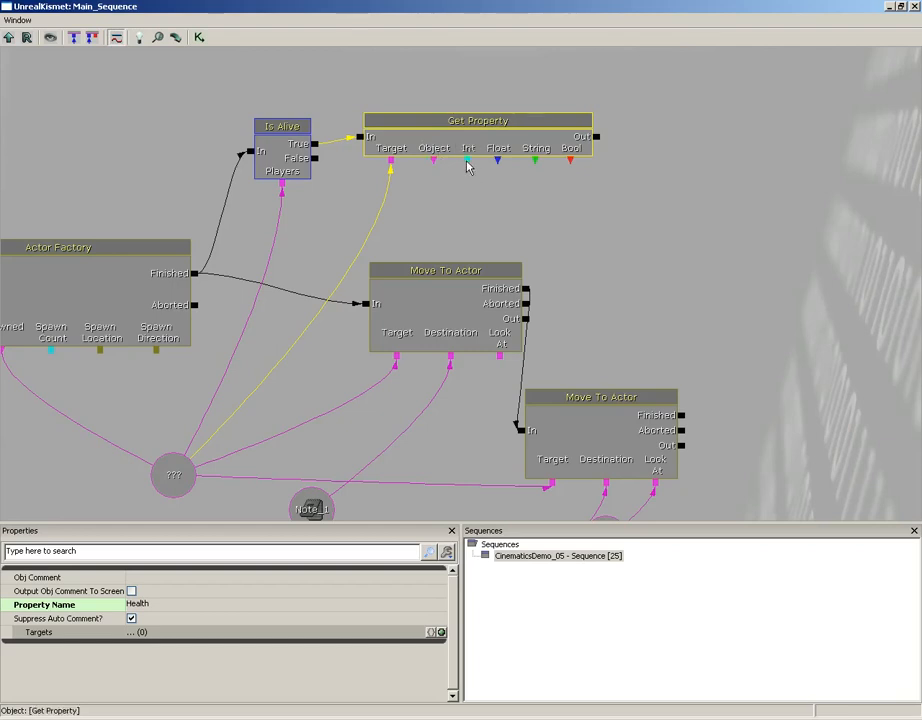
{"action": "left_click", "coordinate": [468, 160]}
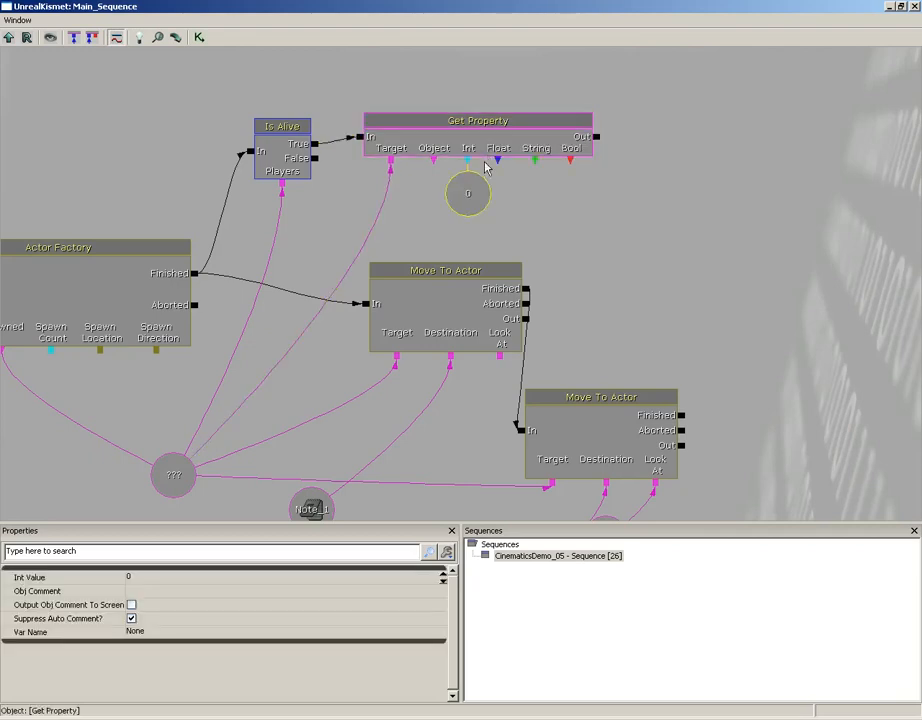
{"action": "left_click_drag", "start_coordinate": [468, 192], "coordinate": [588, 234]}
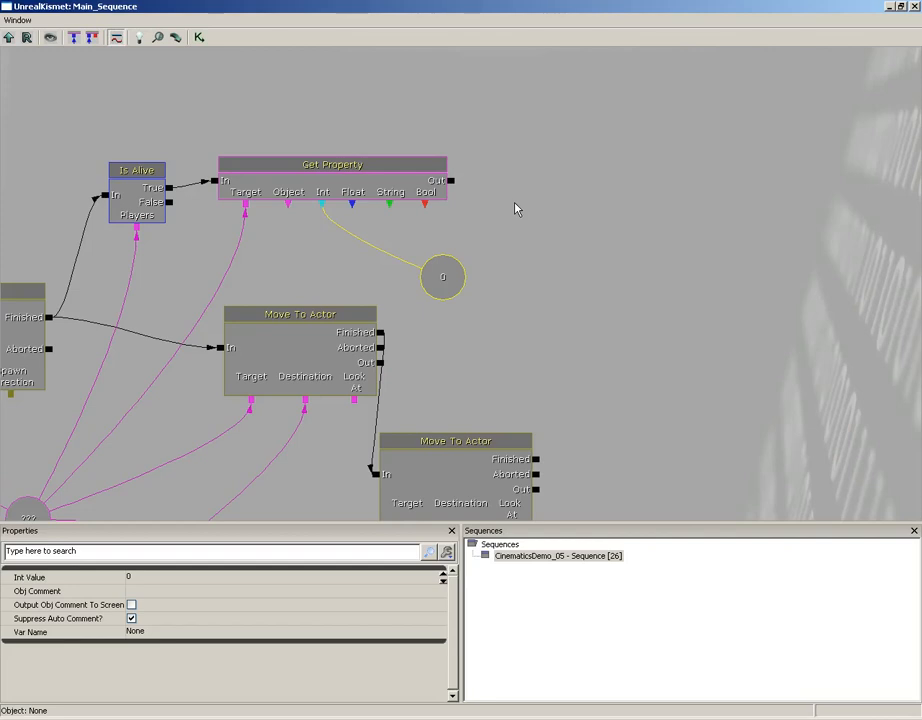
{"action": "mouse_move", "coordinate": [512, 210]}
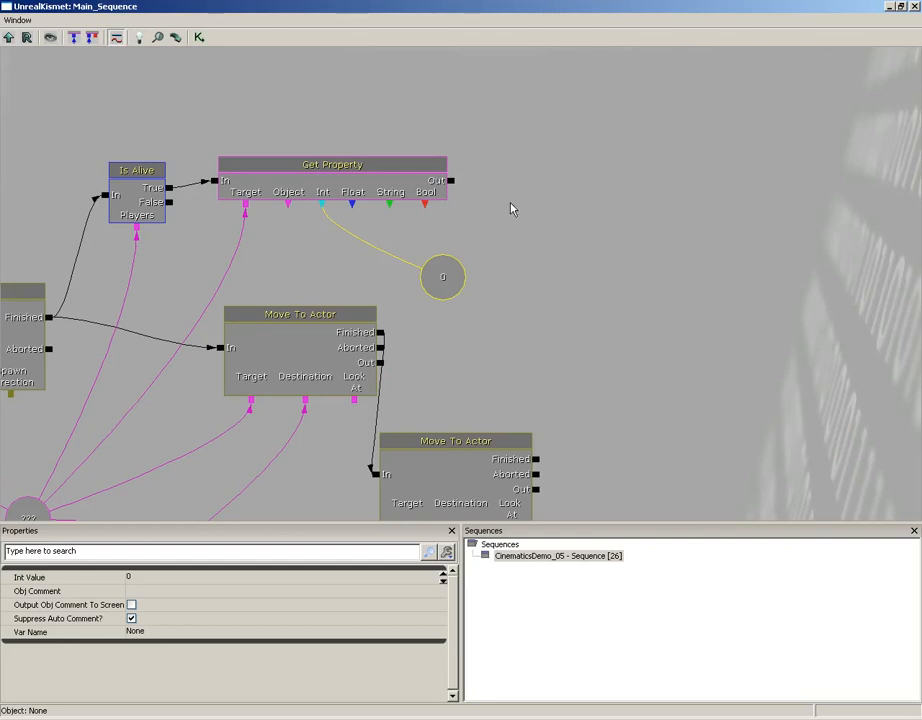
{"action": "mouse_move", "coordinate": [508, 188]}
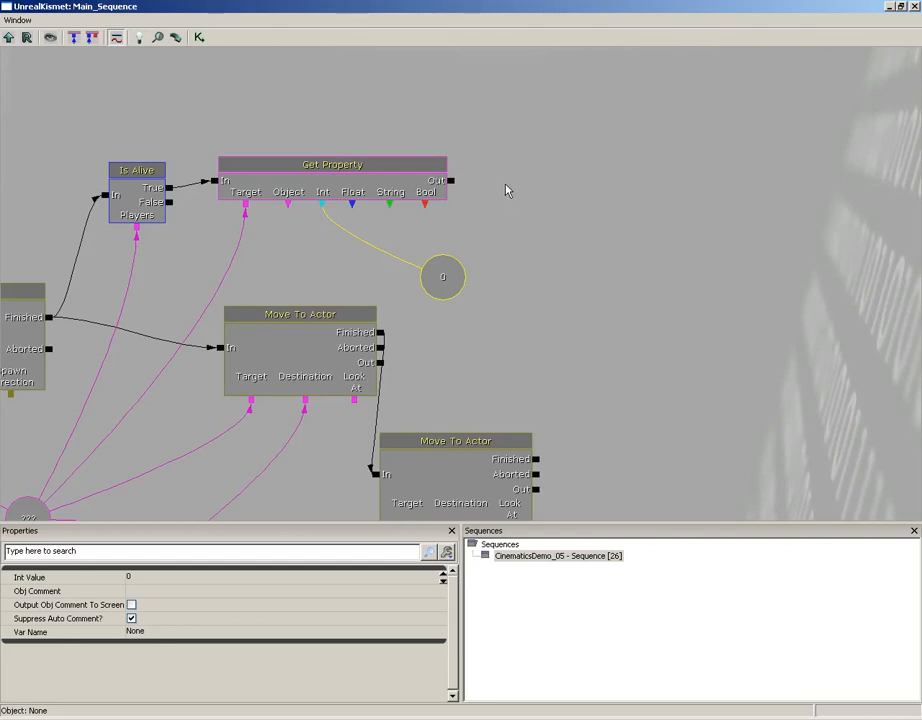
Step: Add a Subtract Int after Get Property with Value A 100 and the health integer wired in
{"action": "right_click", "coordinate": [508, 188]}
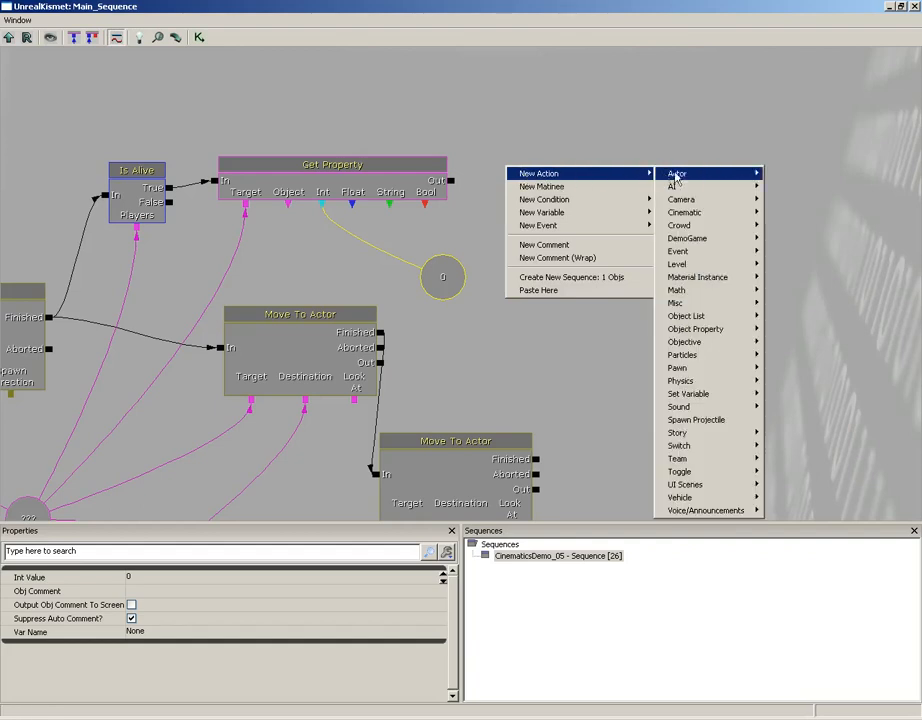
{"action": "mouse_move", "coordinate": [676, 288]}
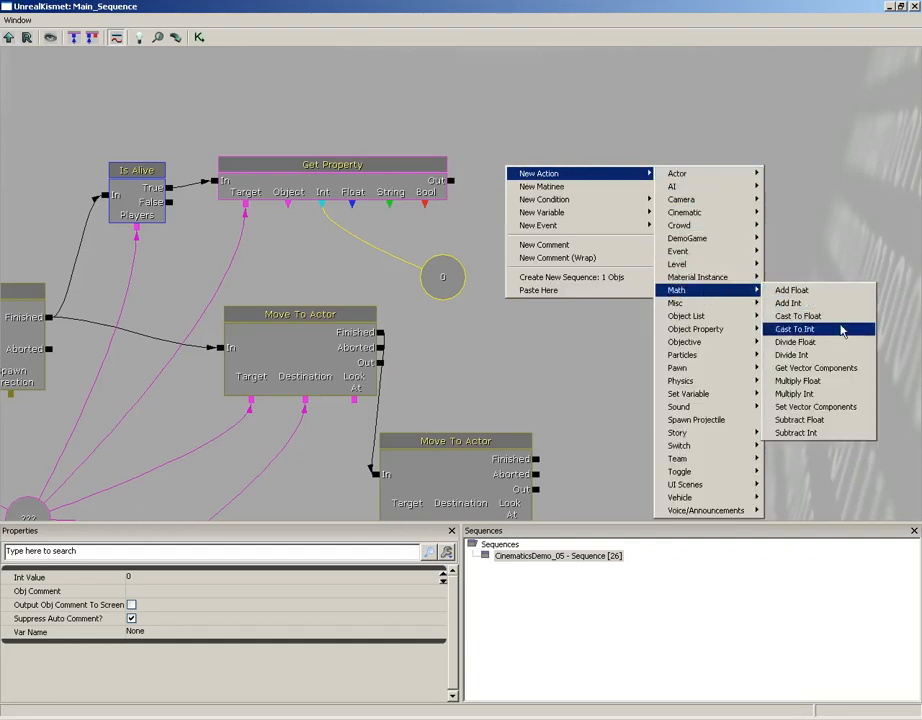
{"action": "mouse_move", "coordinate": [812, 438]}
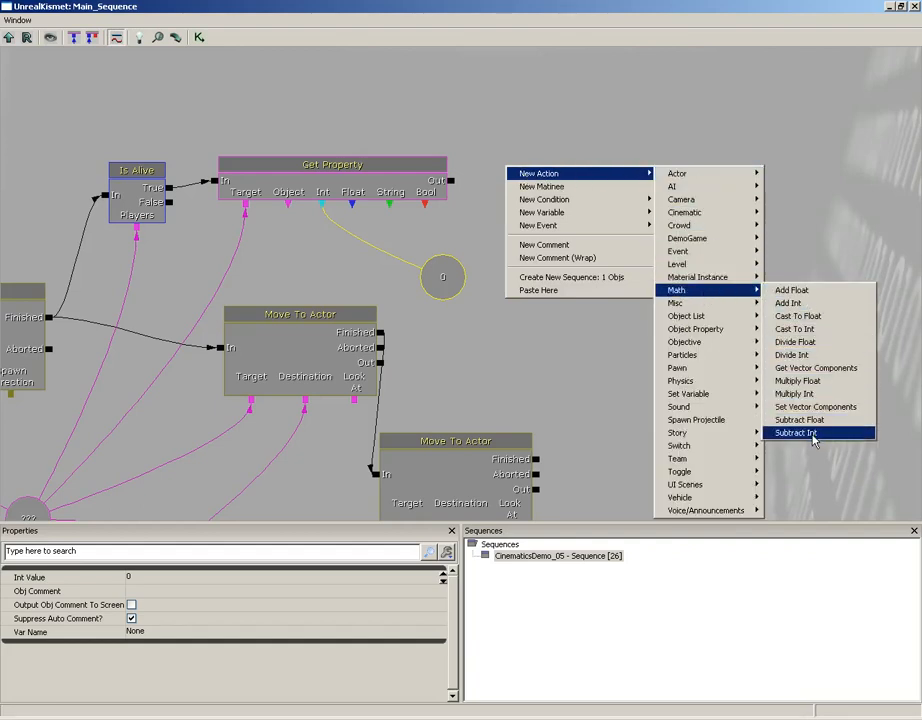
{"action": "left_click", "coordinate": [812, 432]}
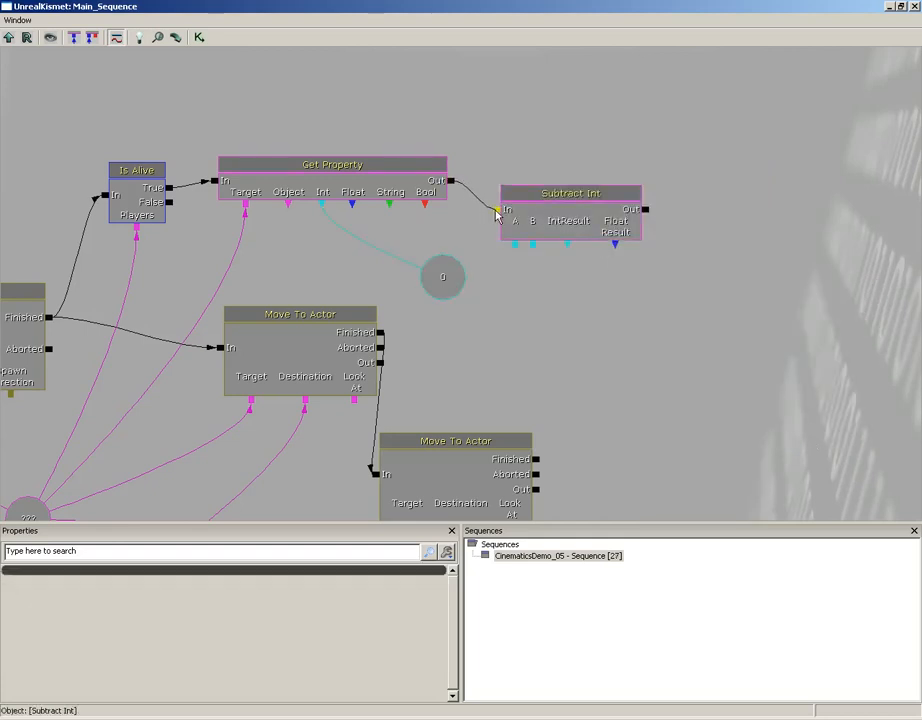
{"action": "left_click", "coordinate": [570, 192]}
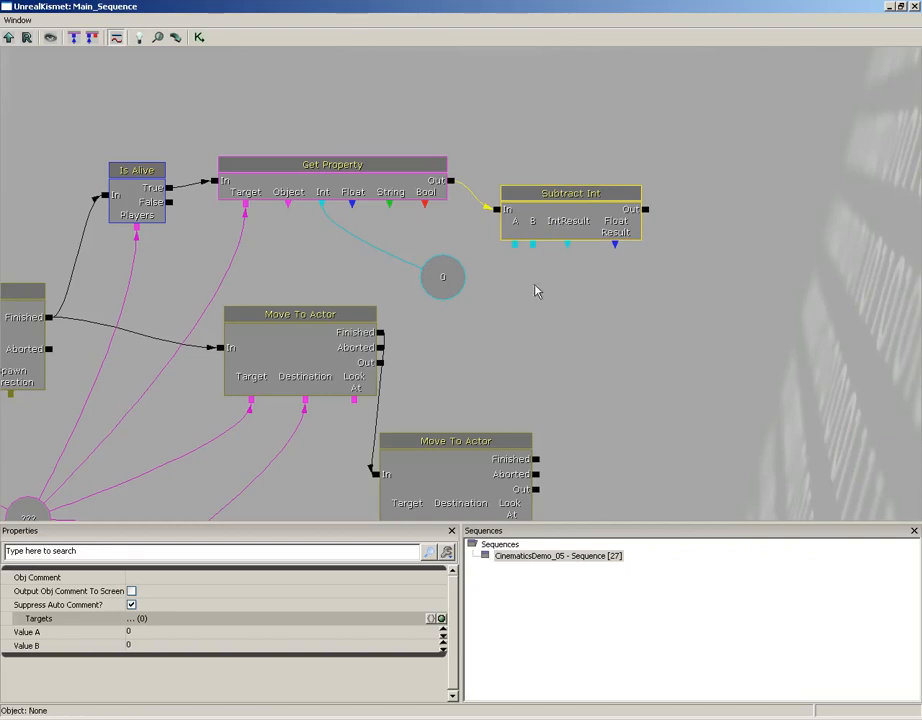
{"action": "mouse_move", "coordinate": [48, 652]}
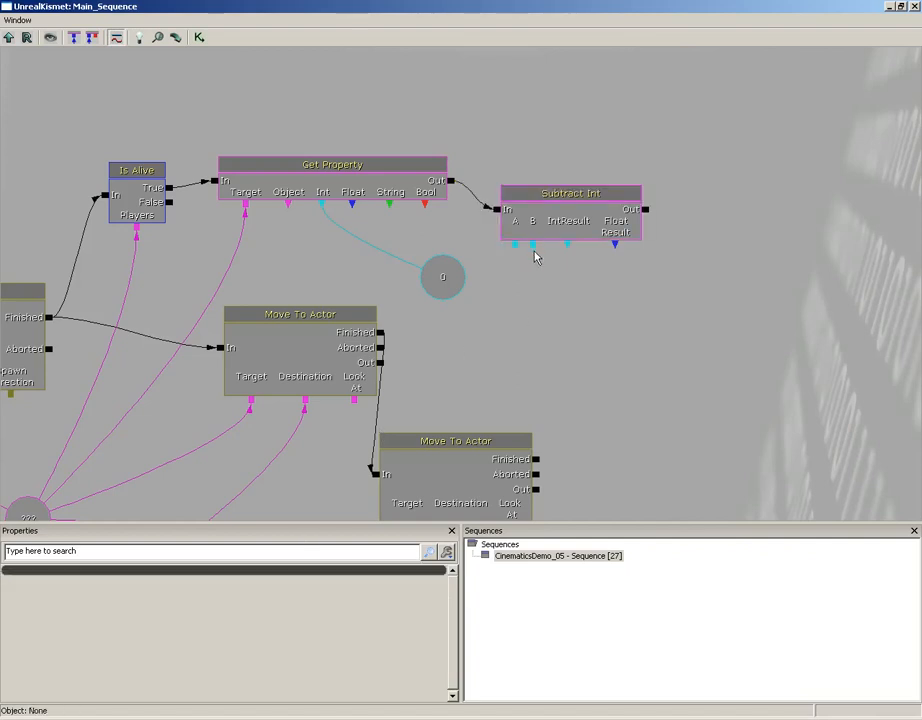
{"action": "left_click", "coordinate": [440, 276]}
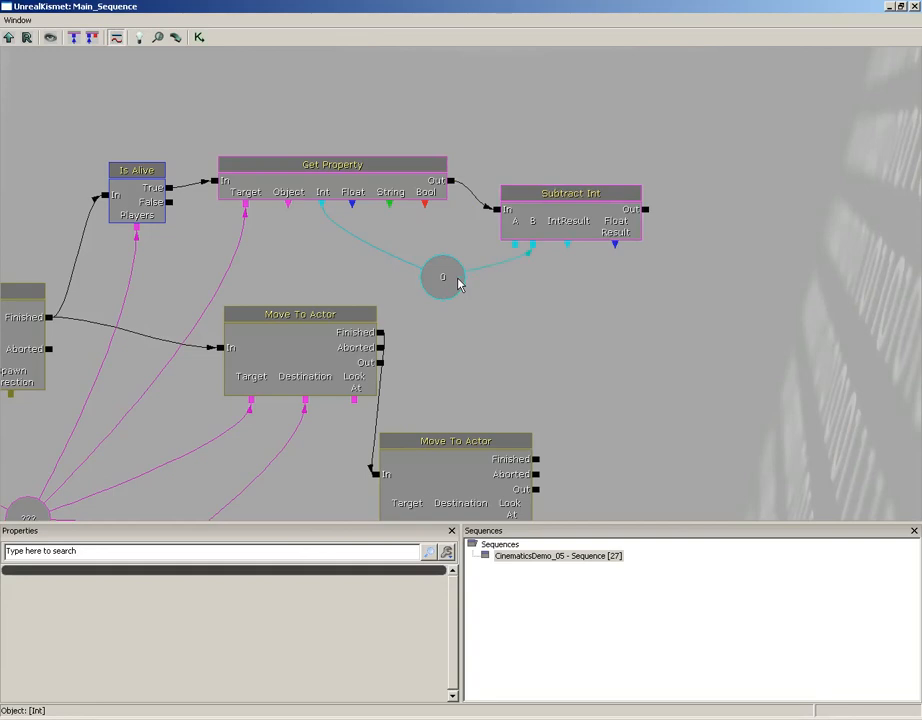
{"action": "left_click", "coordinate": [570, 192]}
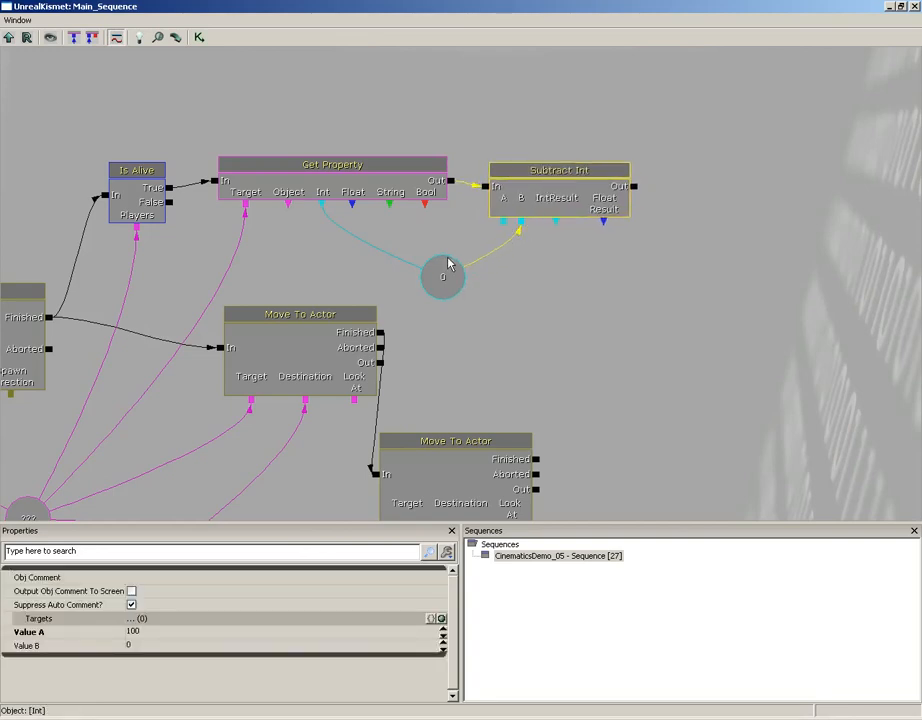
{"action": "left_click", "coordinate": [562, 190]}
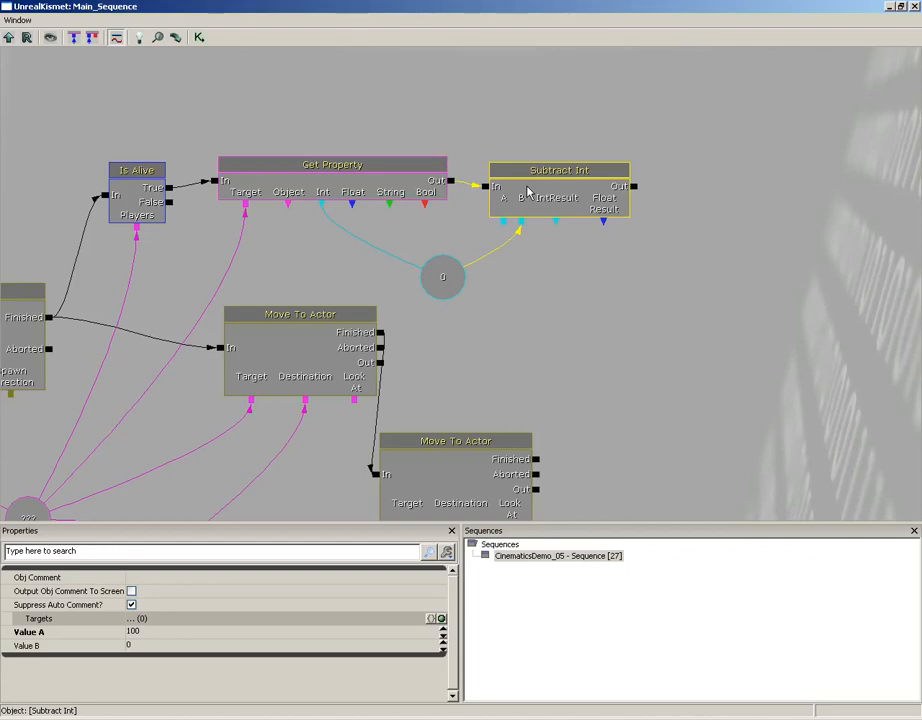
Step: Add a Modify Health action after Subtract Int, targeting the spawned bot
{"action": "right_click", "coordinate": [600, 192]}
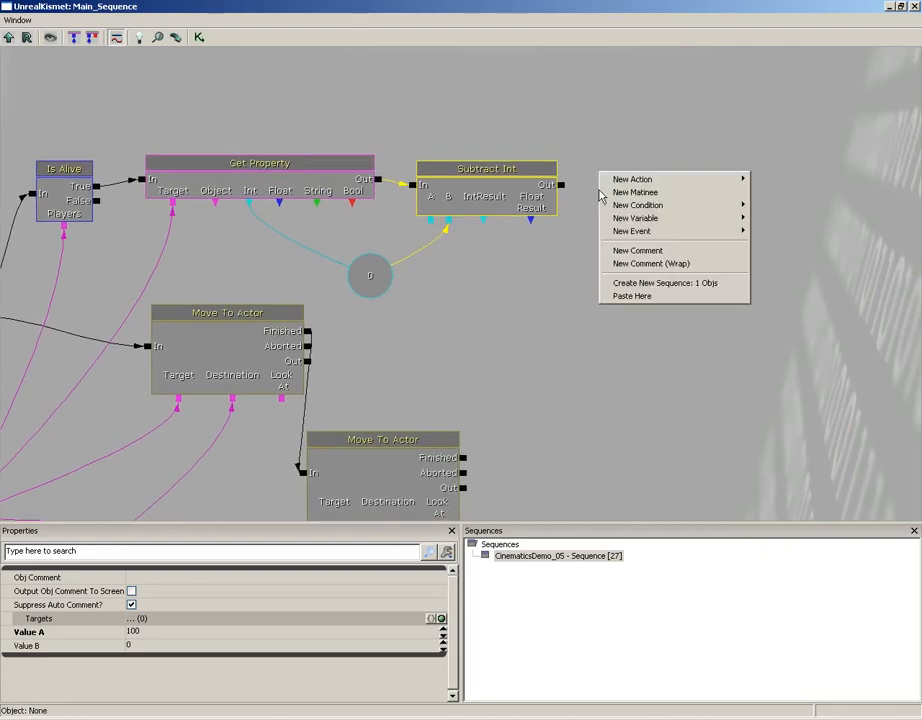
{"action": "mouse_move", "coordinate": [632, 180]}
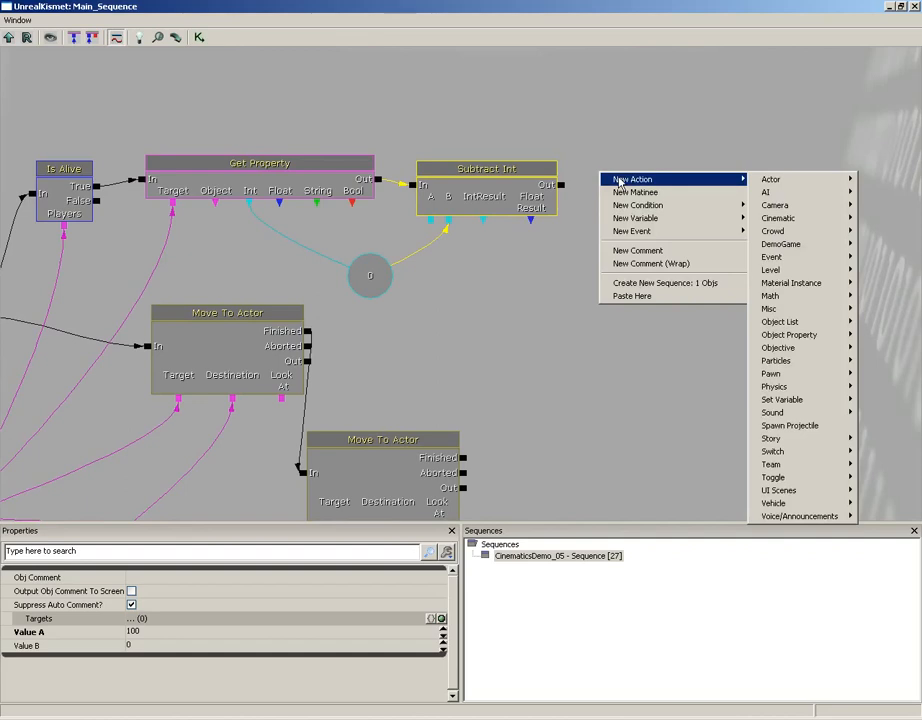
{"action": "mouse_move", "coordinate": [636, 180]}
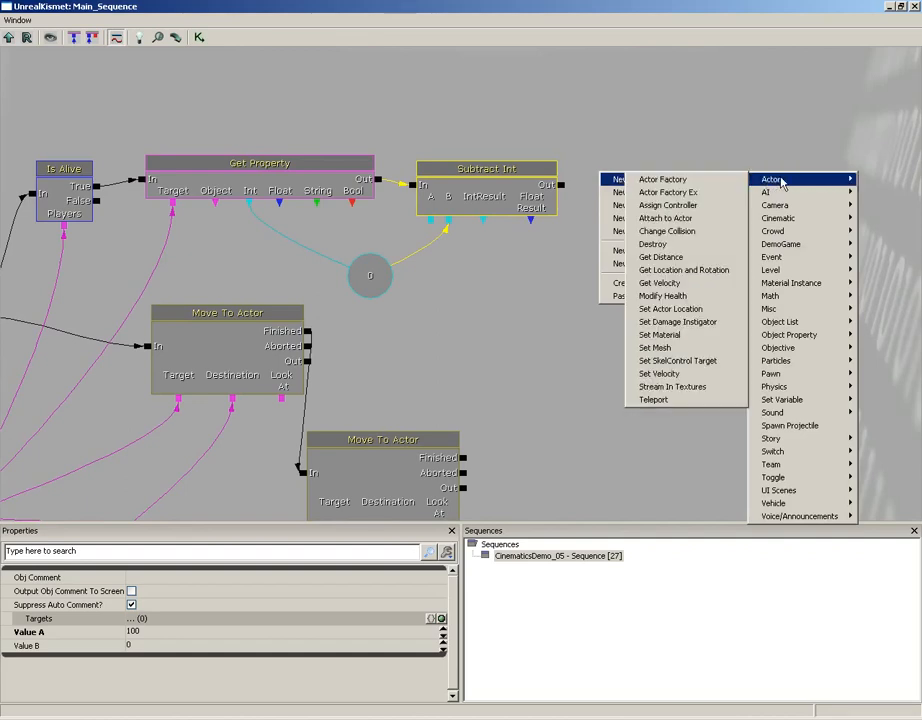
{"action": "mouse_move", "coordinate": [770, 184]}
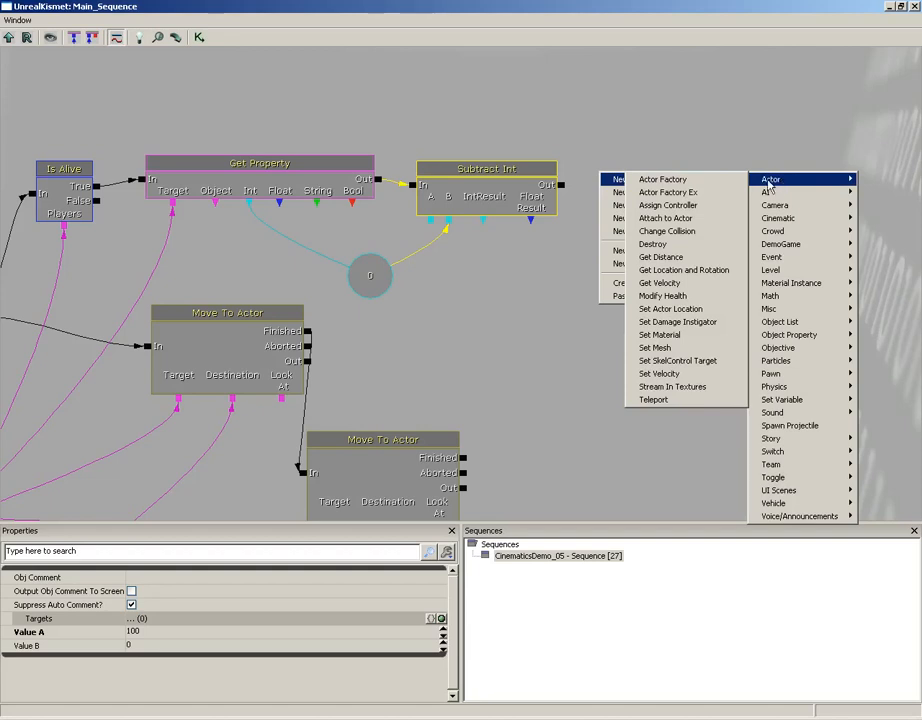
{"action": "mouse_move", "coordinate": [654, 244]}
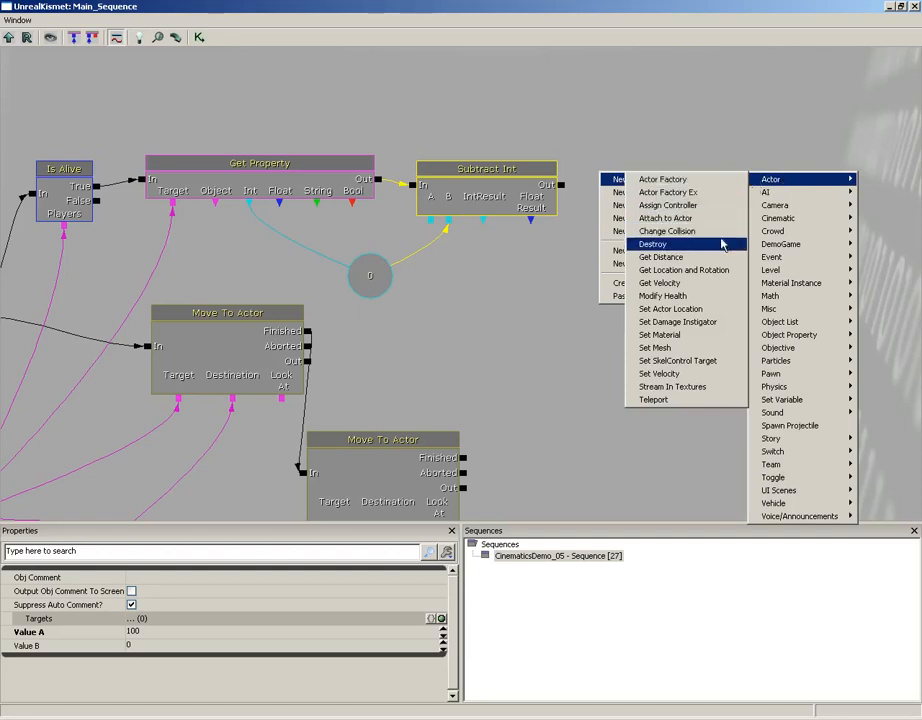
{"action": "mouse_move", "coordinate": [662, 296]}
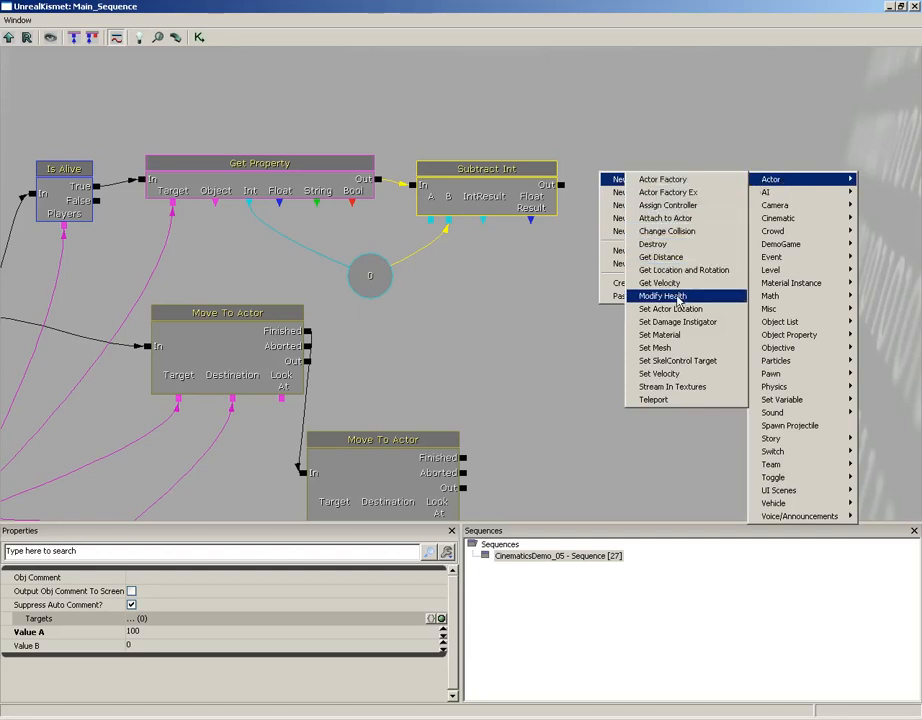
{"action": "left_click", "coordinate": [664, 296]}
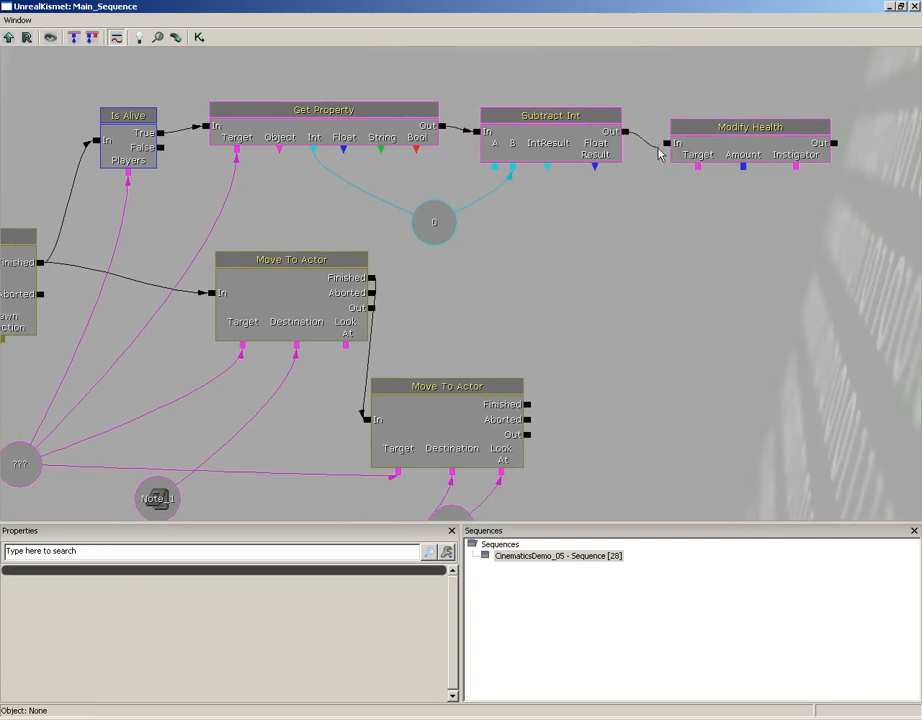
{"action": "left_click", "coordinate": [552, 114]}
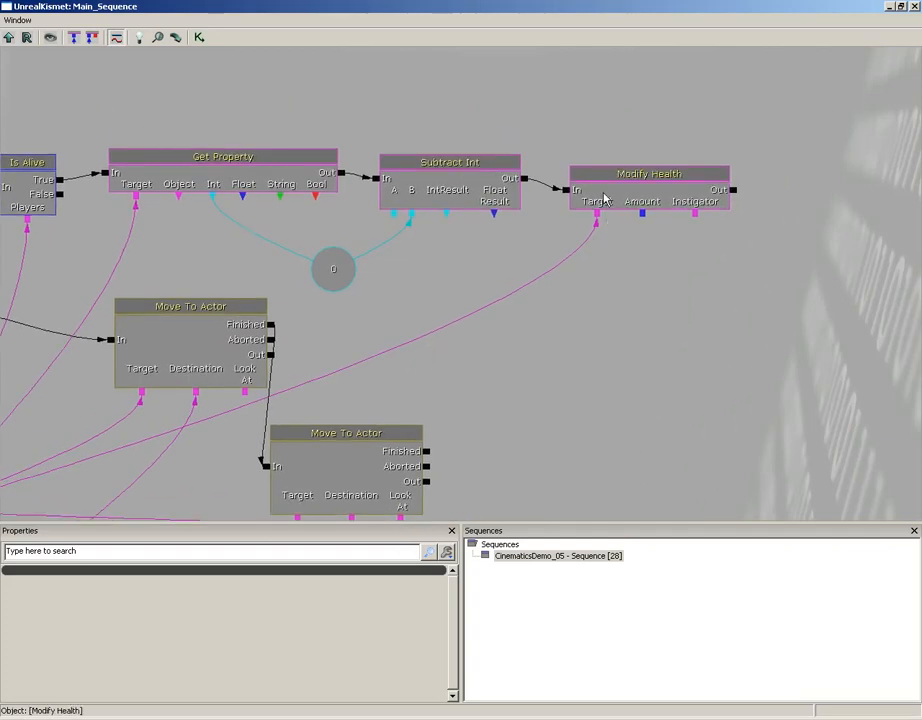
{"action": "mouse_move", "coordinate": [644, 216]}
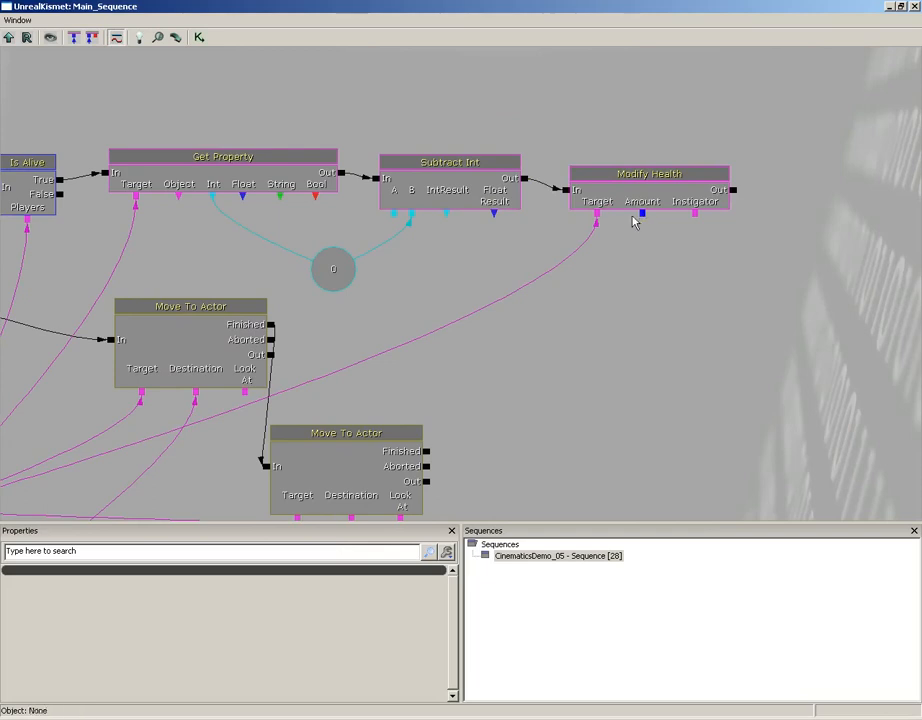
{"action": "left_click", "coordinate": [332, 270]}
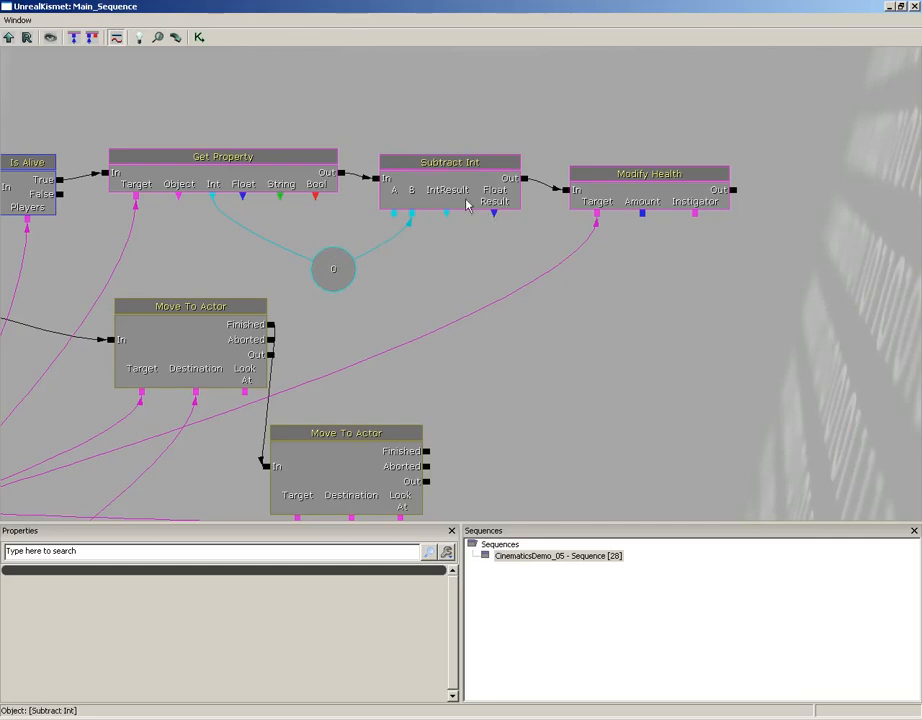
{"action": "mouse_move", "coordinate": [490, 204]}
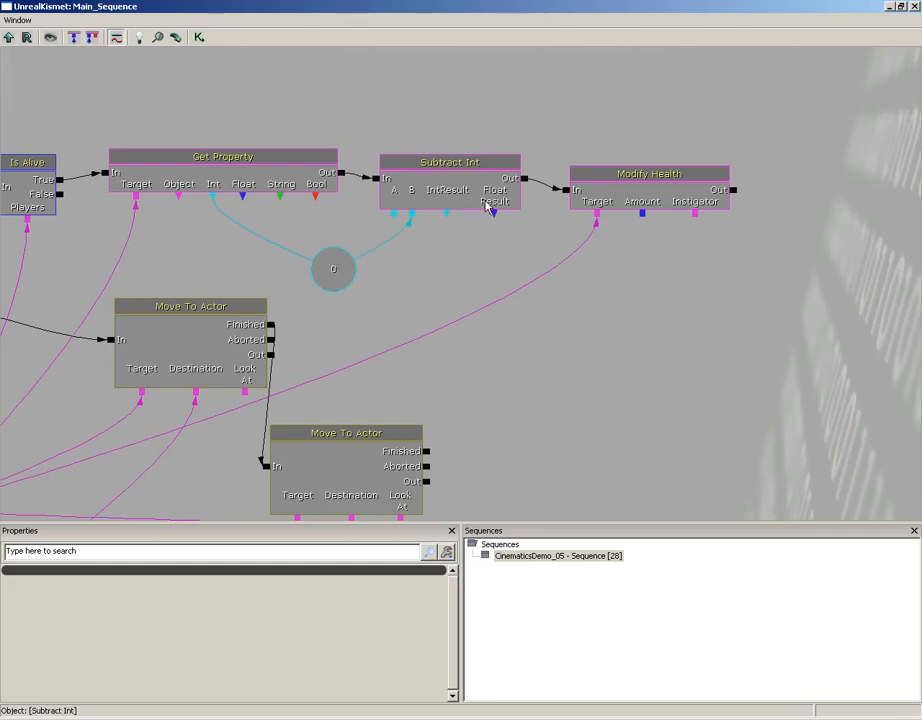
{"action": "mouse_move", "coordinate": [496, 222]}
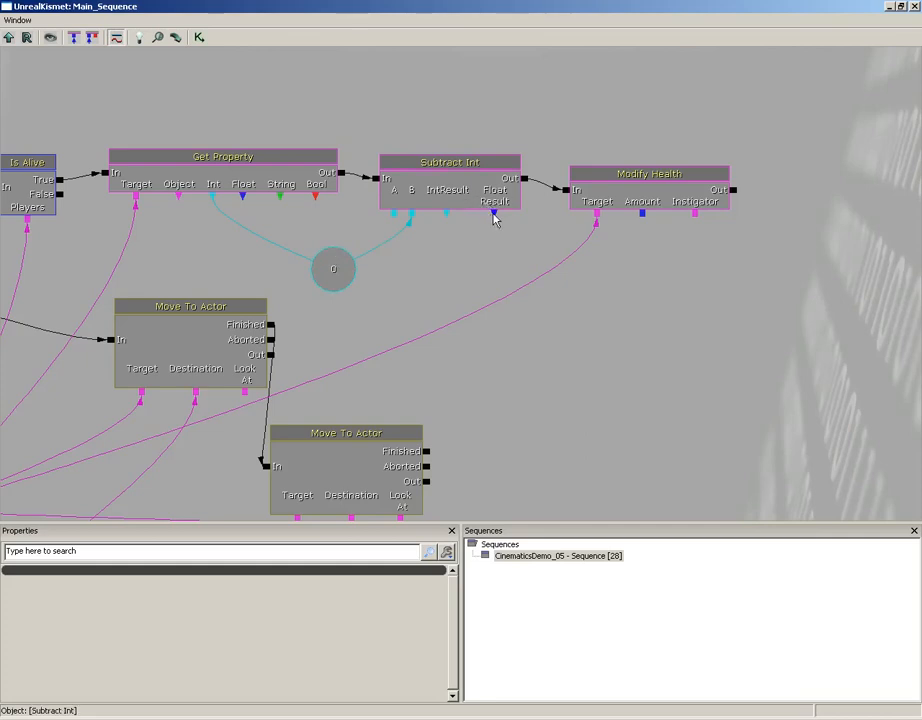
Step: Create a float variable from Subtract Int's FloatResult and feed it to Modify Health's Amount
{"action": "right_click", "coordinate": [494, 212]}
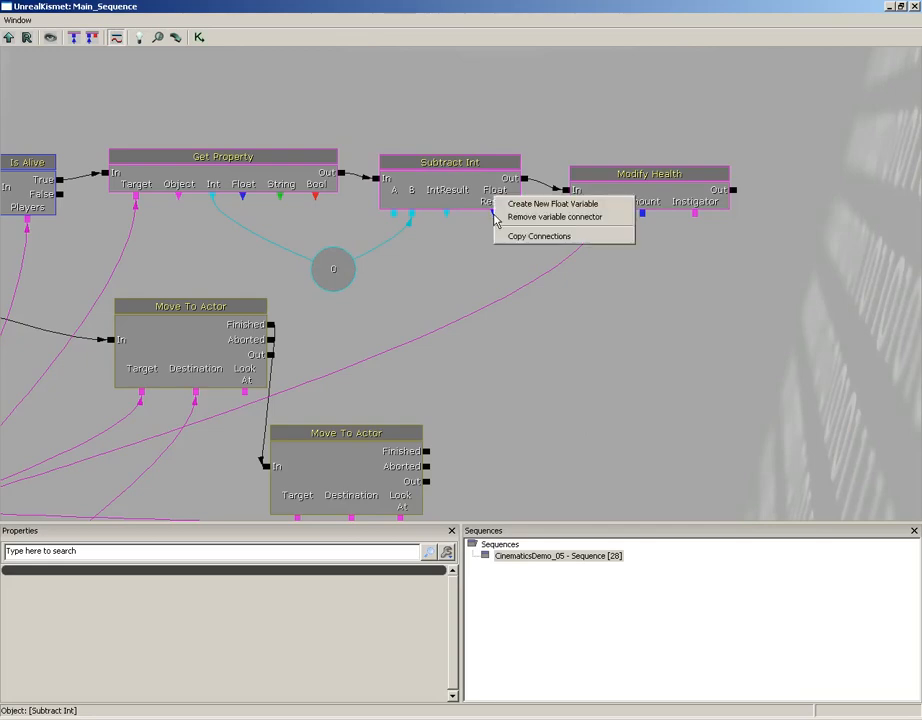
{"action": "mouse_move", "coordinate": [550, 204]}
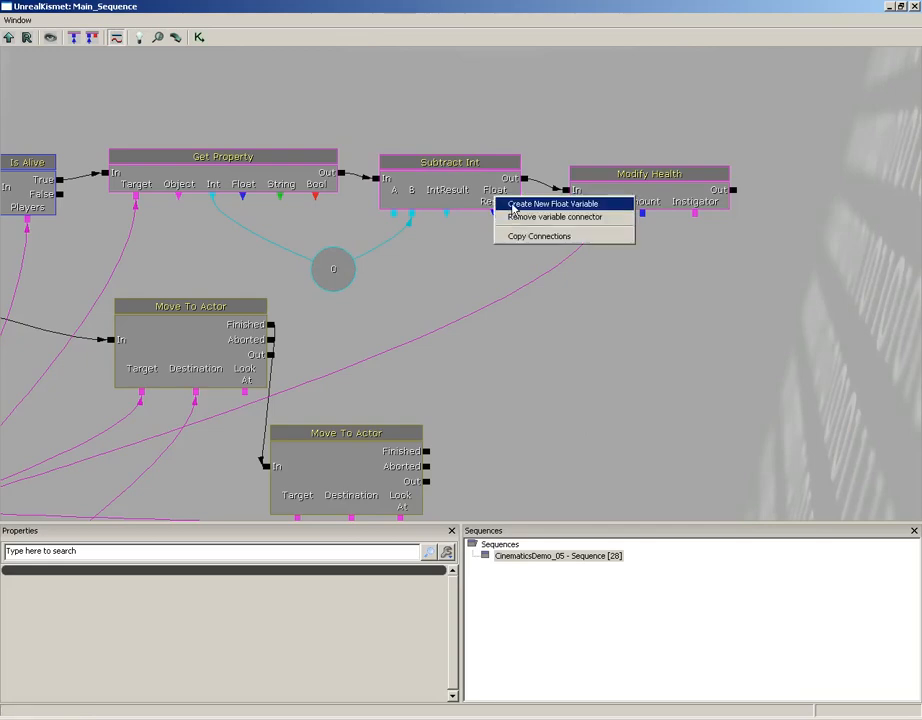
{"action": "left_click", "coordinate": [540, 204]}
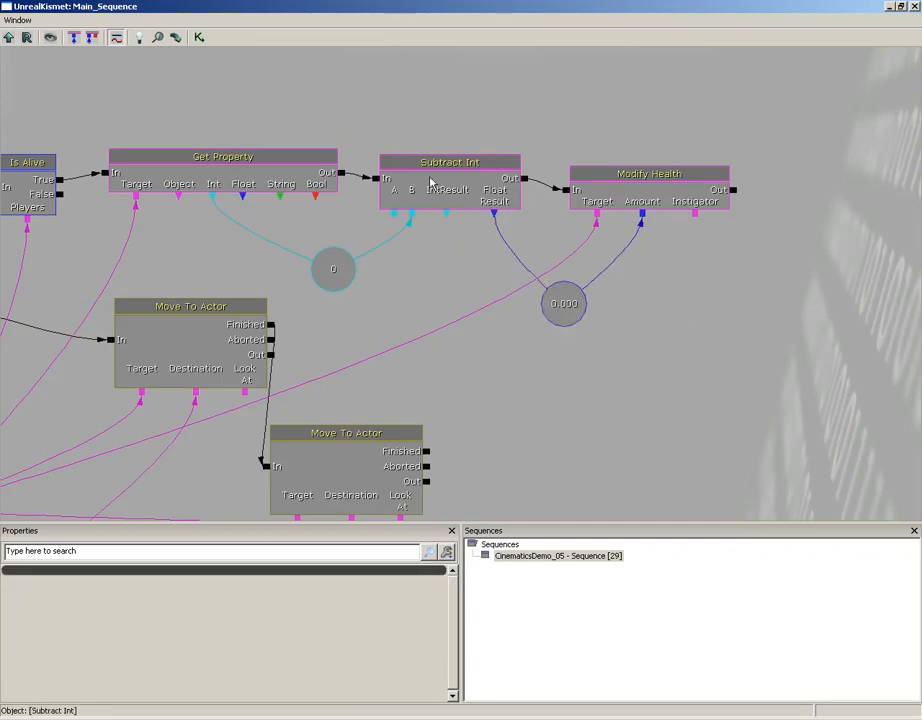
{"action": "mouse_move", "coordinate": [448, 176]}
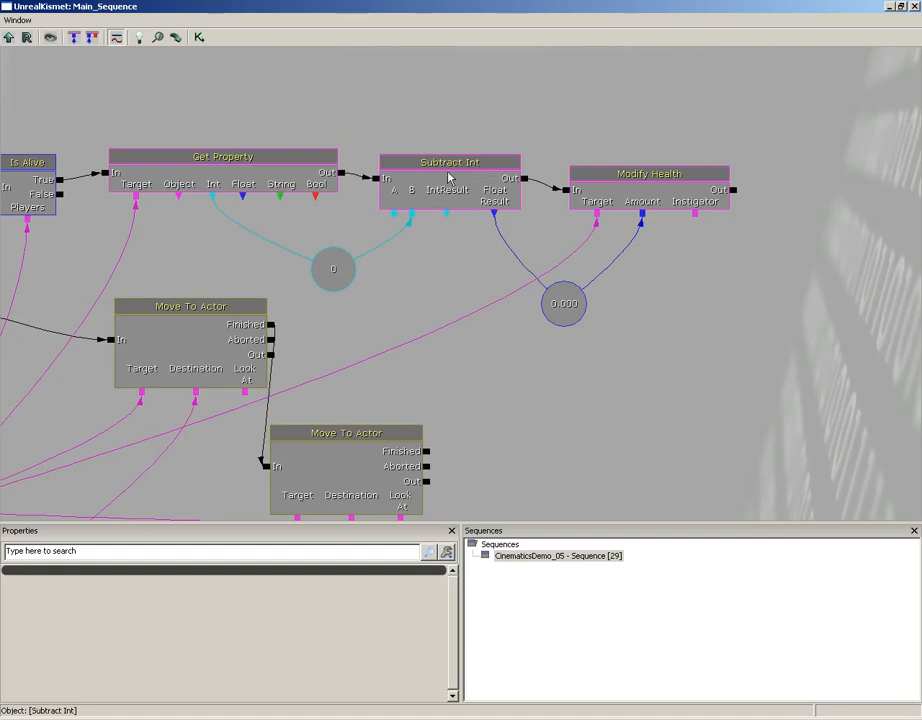
{"action": "left_click", "coordinate": [432, 266]}
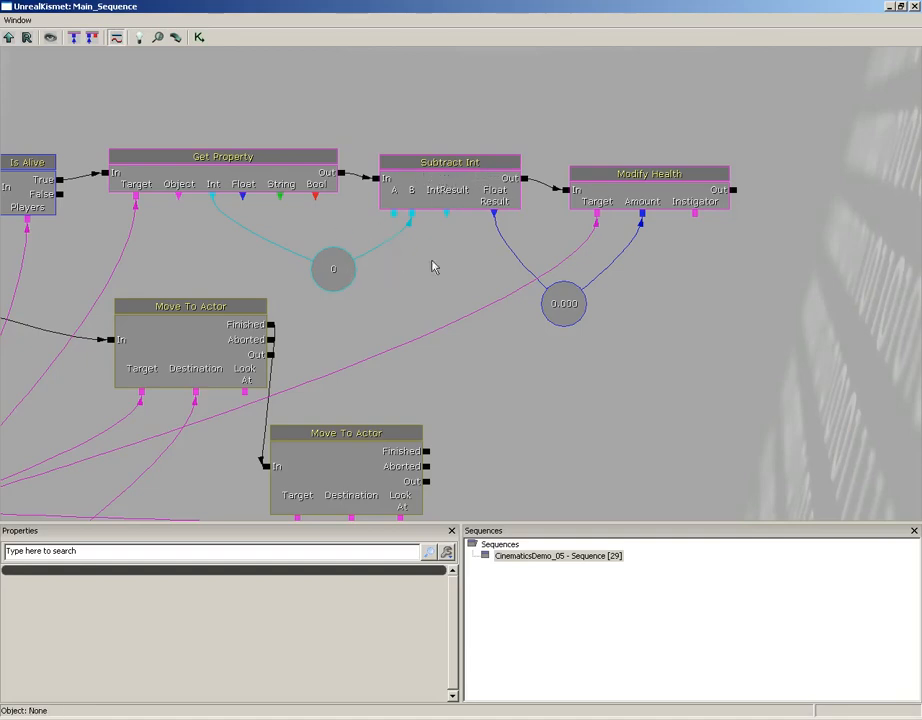
Step: Enable the Heal option on the Modify Health action
{"action": "left_click", "coordinate": [644, 190]}
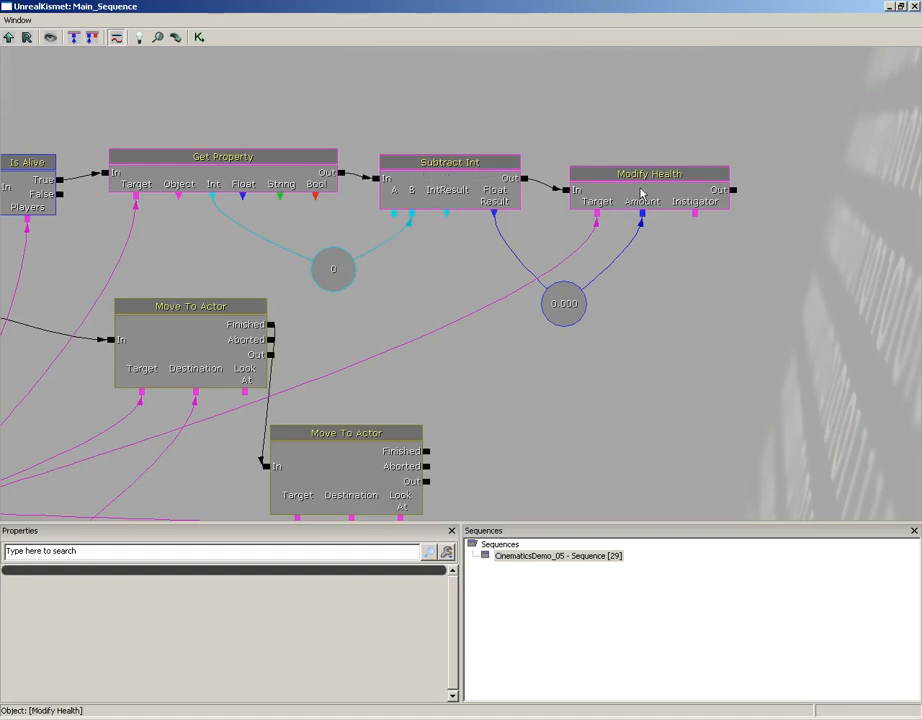
{"action": "mouse_move", "coordinate": [666, 190]}
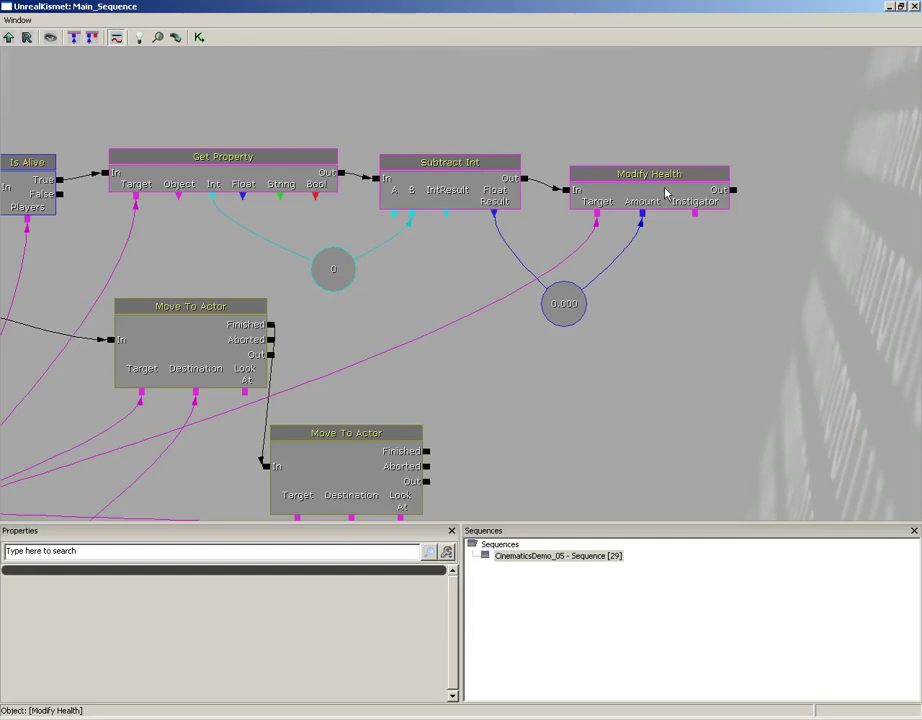
{"action": "left_click", "coordinate": [648, 172]}
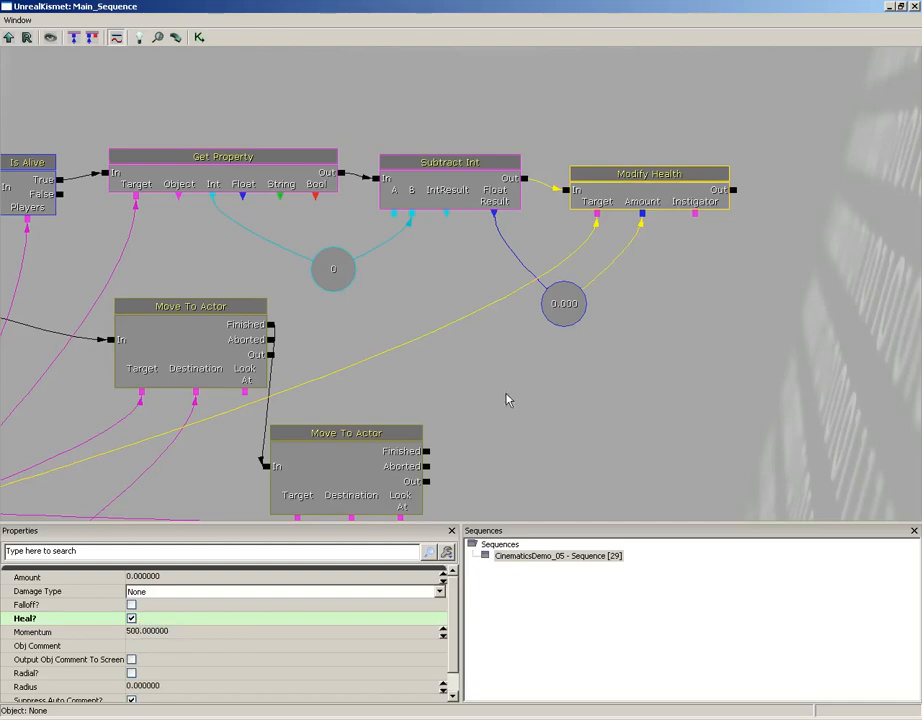
{"action": "mouse_move", "coordinate": [496, 390]}
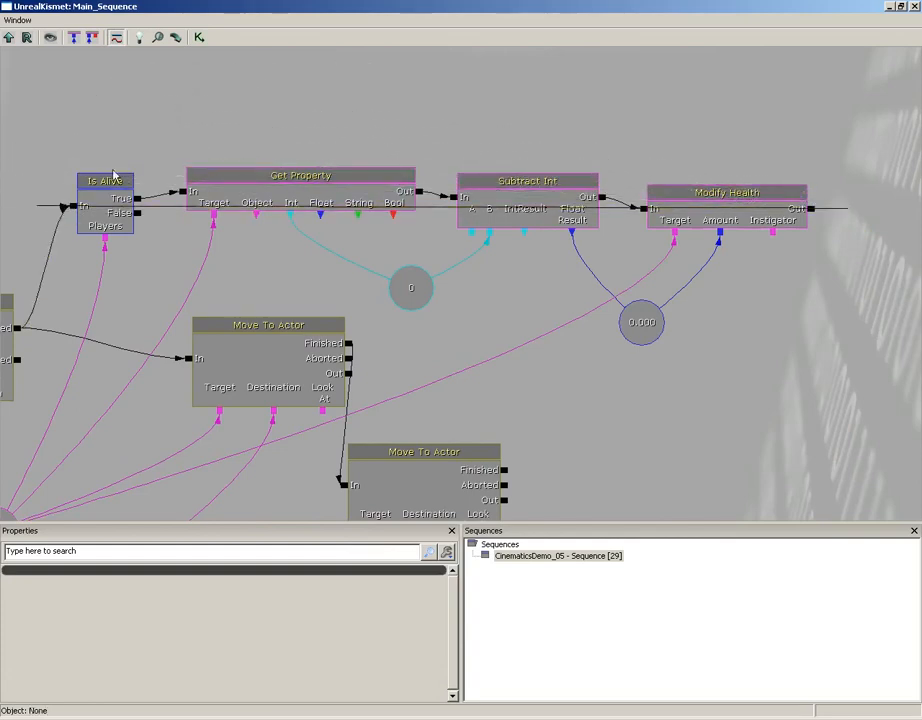
{"action": "mouse_move", "coordinate": [244, 76]}
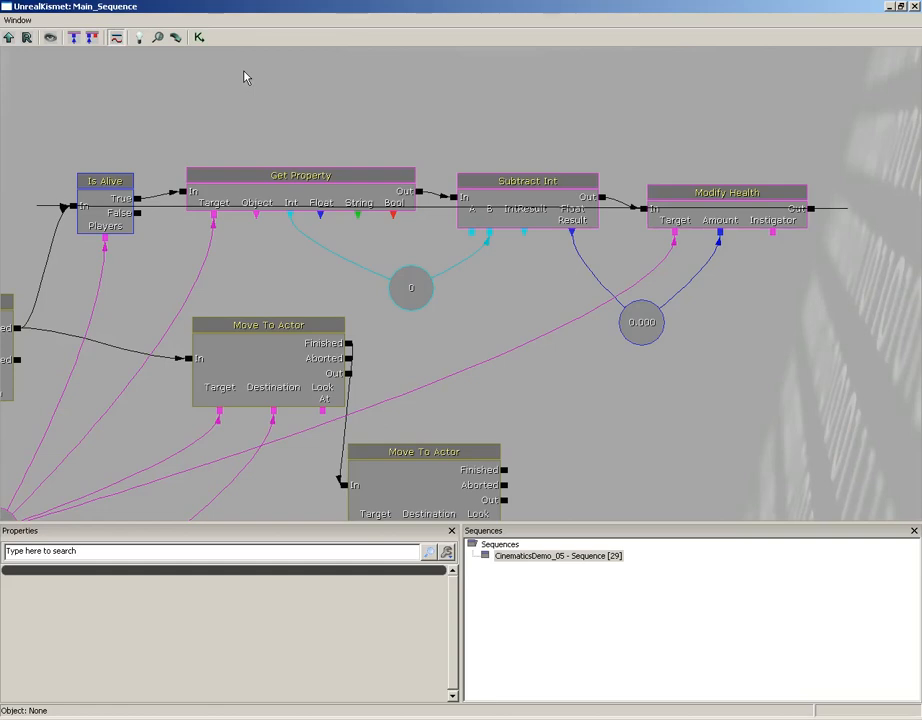
{"action": "mouse_move", "coordinate": [762, 174]}
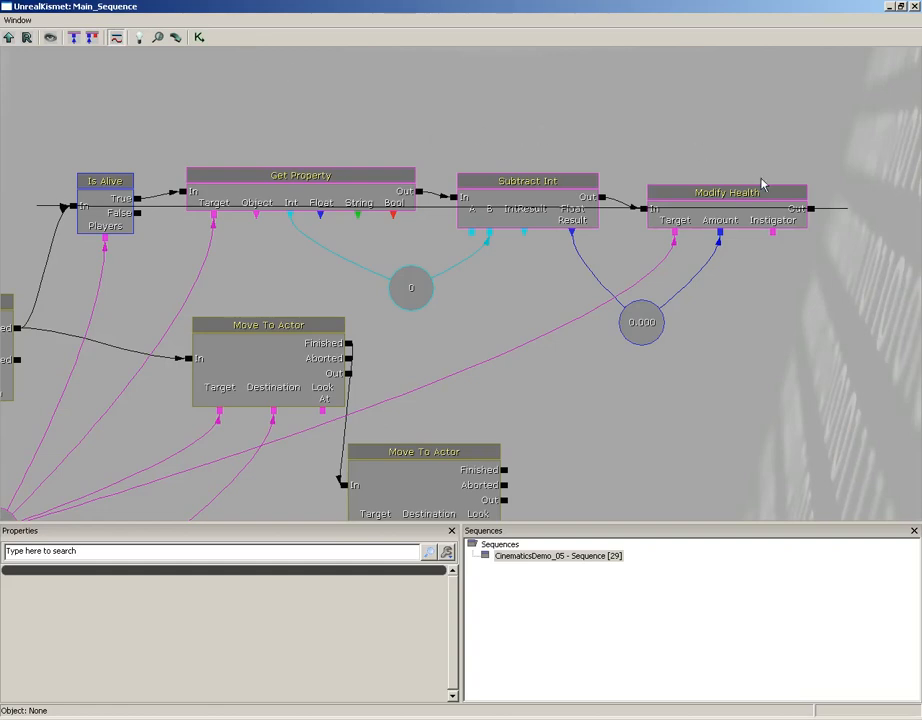
Step: Set an activate delay on Modify Health's Out so the loop to Is Alive pauses
{"action": "left_click", "coordinate": [816, 212]}
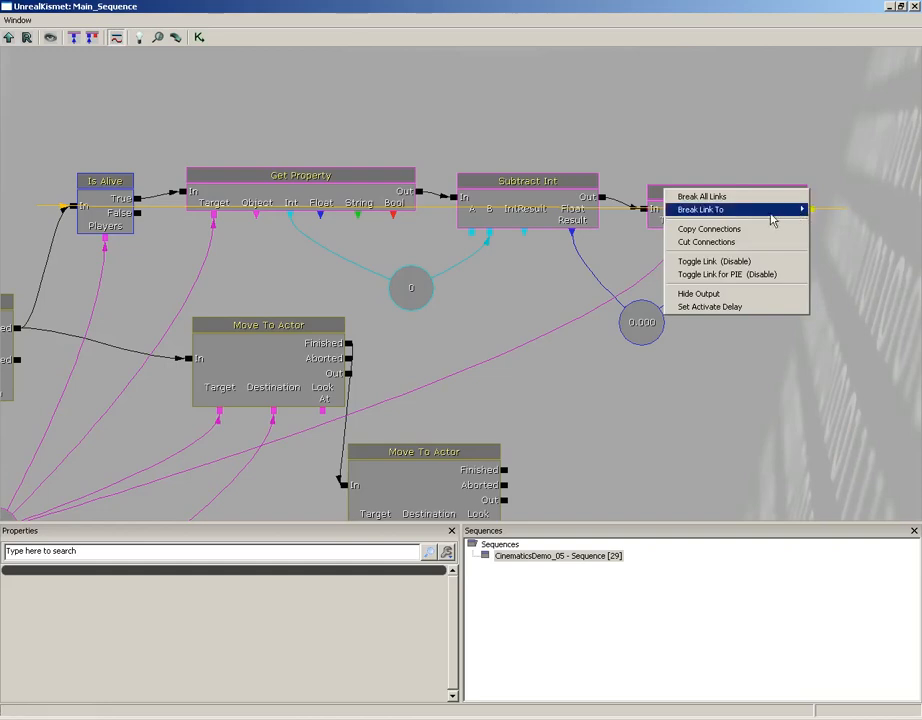
{"action": "left_click", "coordinate": [706, 306]}
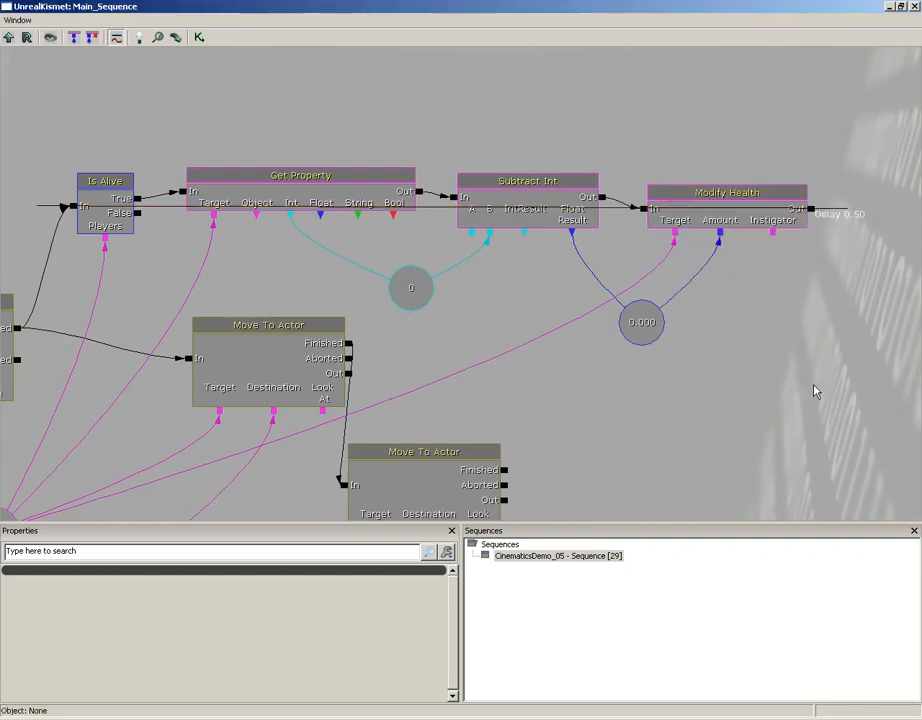
{"action": "mouse_move", "coordinate": [448, 180]}
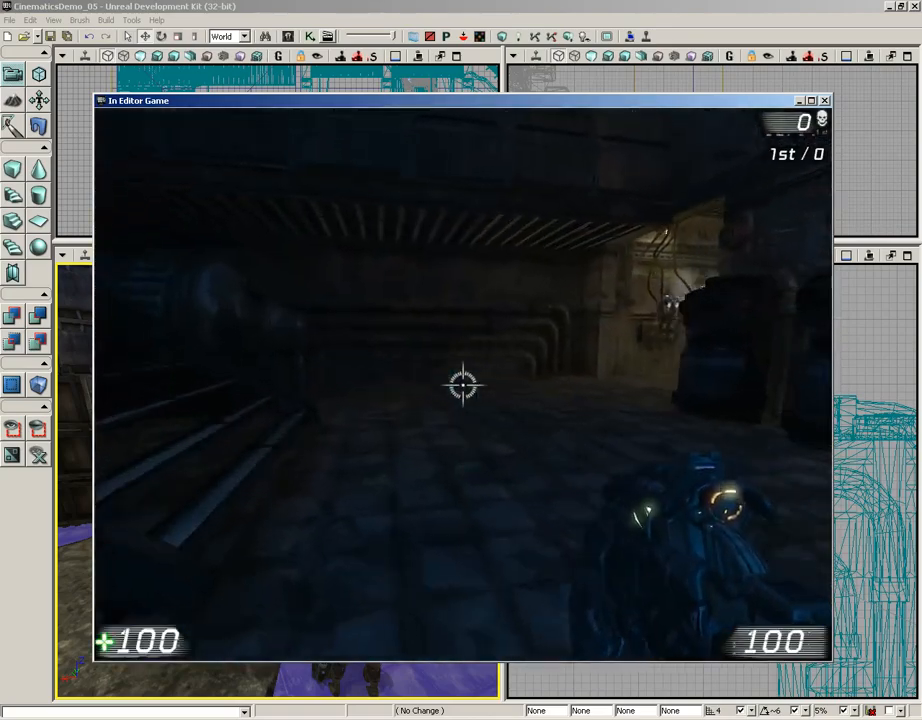
Step: Play-test the level in editor, firing until killed and respawning
{"action": "left_click", "coordinate": [464, 388]}
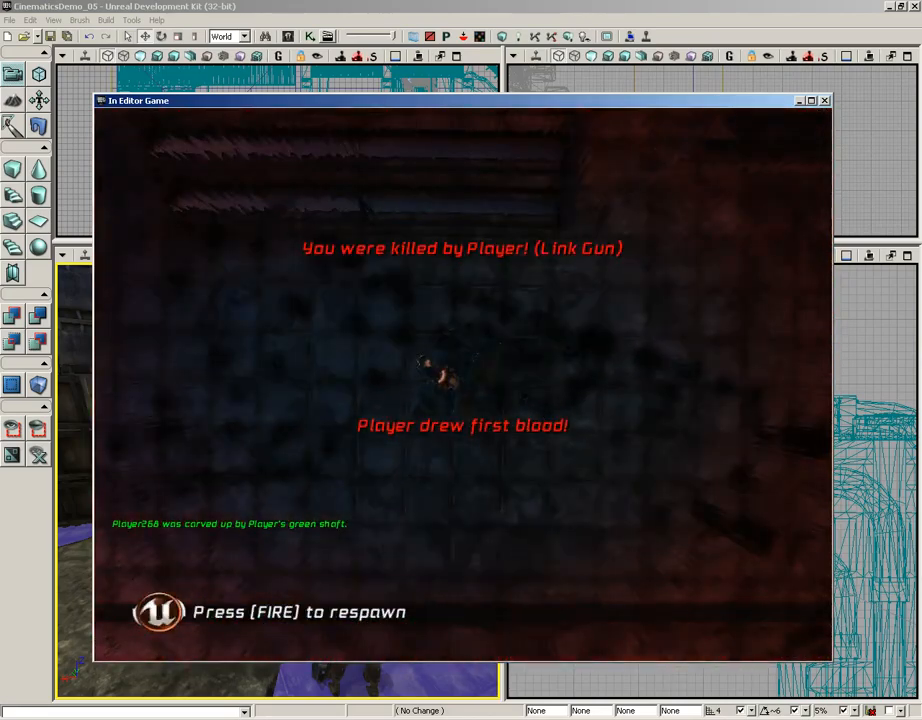
{"action": "left_click", "coordinate": [826, 104]}
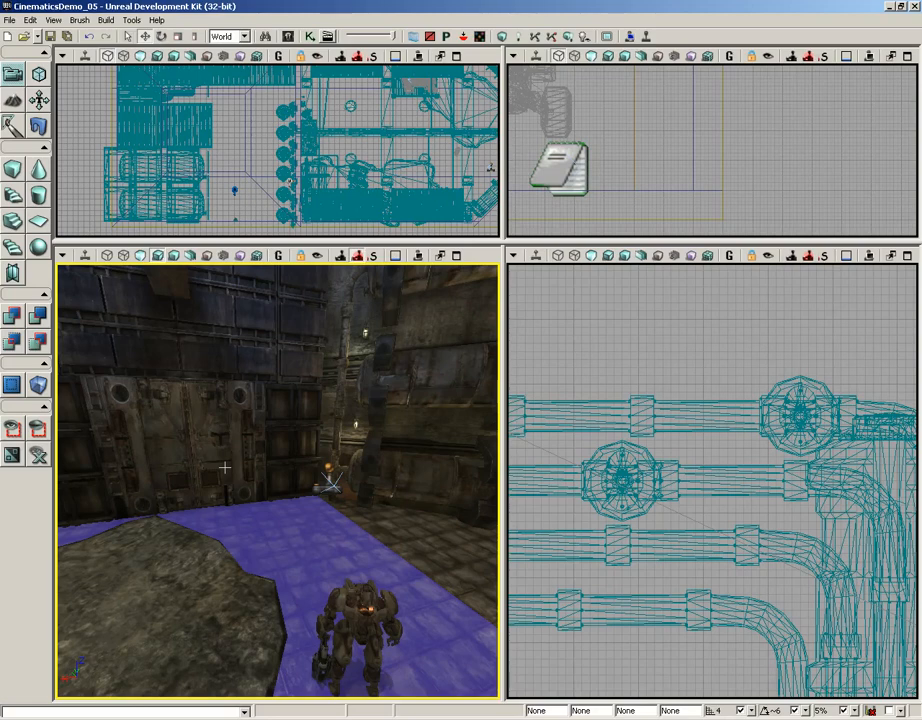
{"action": "mouse_move", "coordinate": [308, 36]}
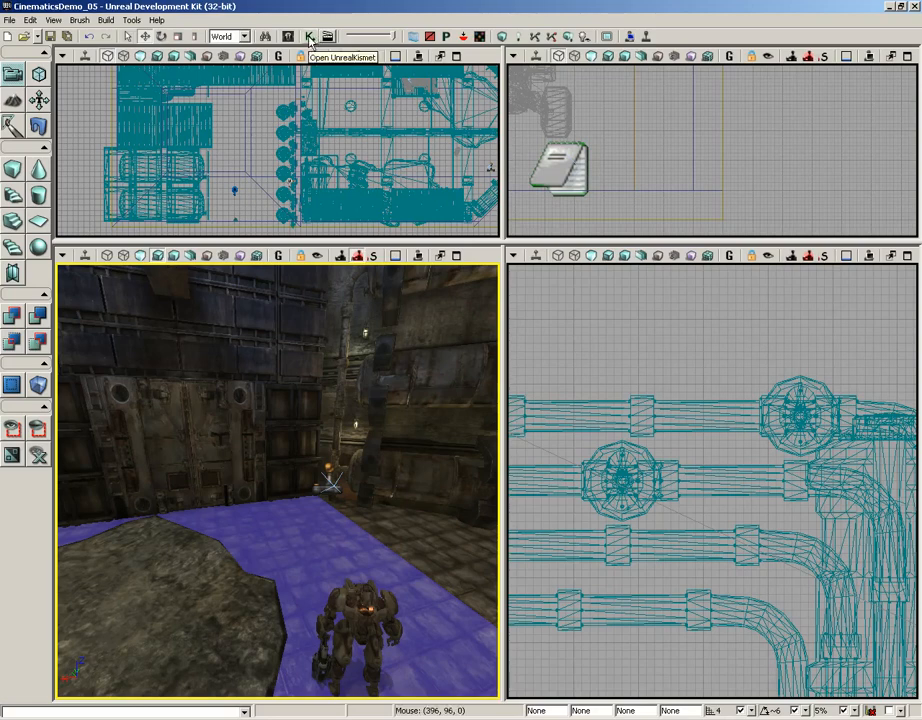
Step: Add a screen-output Log action after Get Property and expose its variable input
{"action": "left_click", "coordinate": [300, 38]}
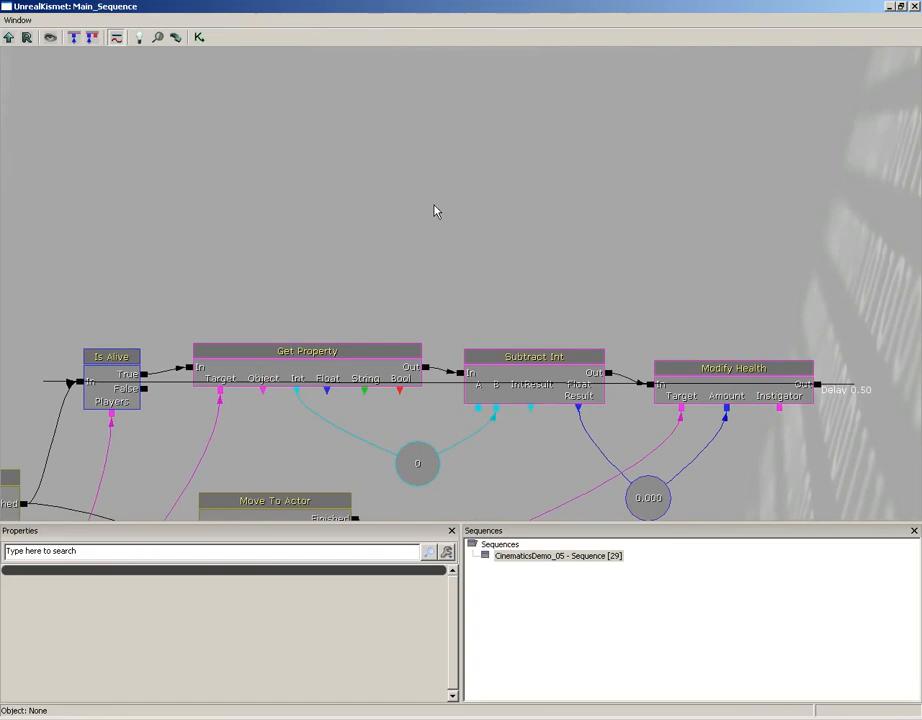
{"action": "right_click", "coordinate": [436, 210]}
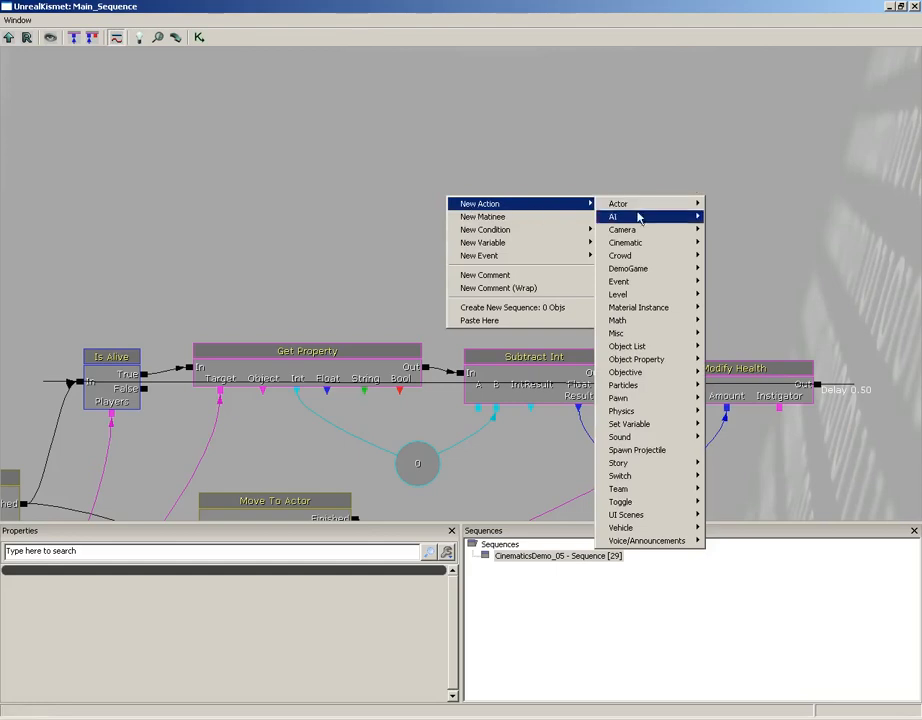
{"action": "mouse_move", "coordinate": [620, 332]}
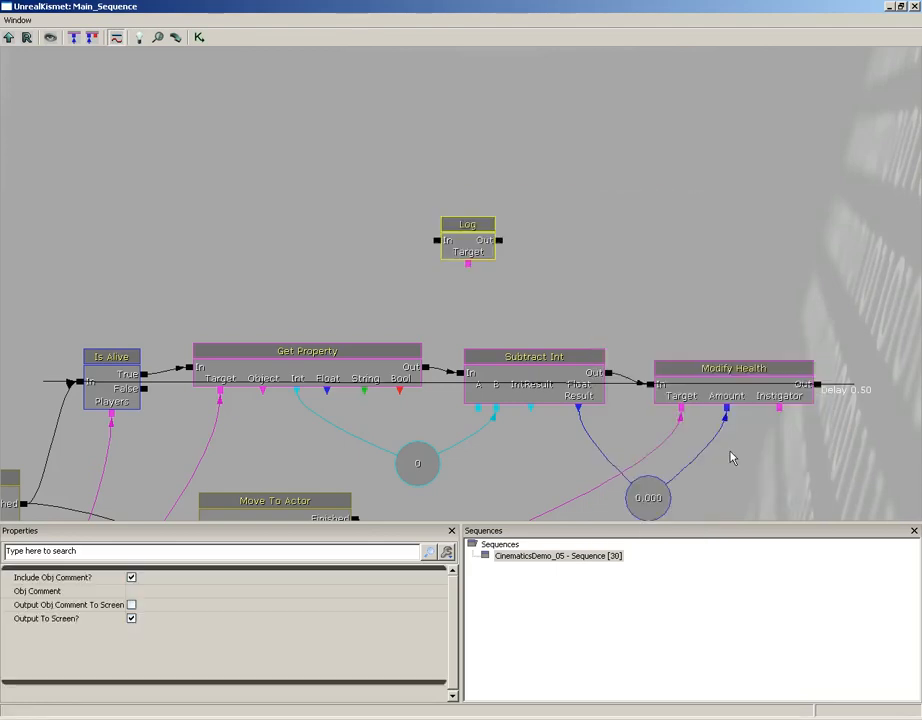
{"action": "left_click", "coordinate": [468, 240]}
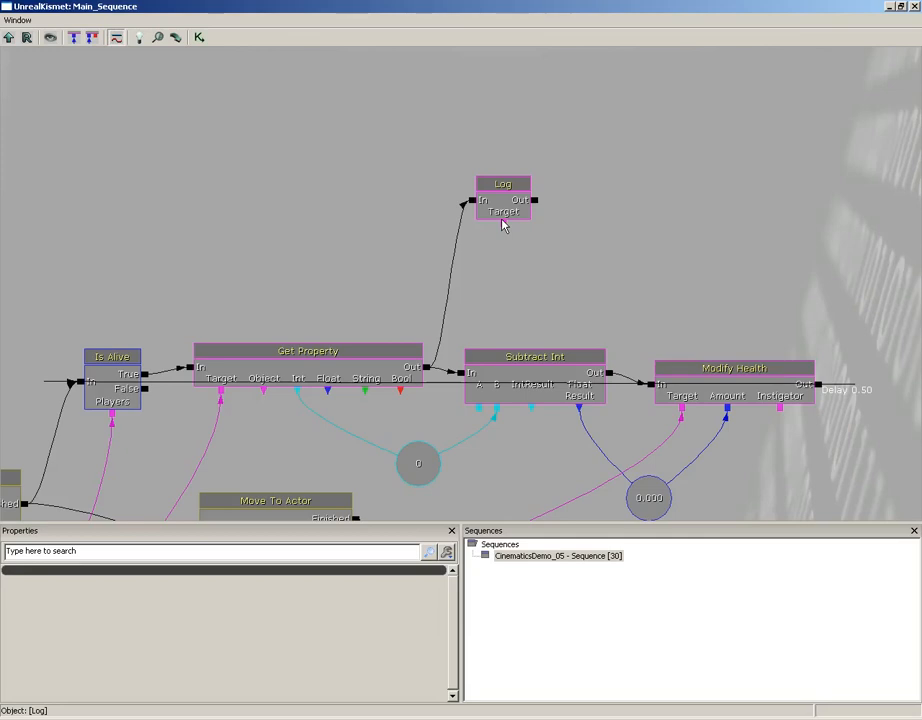
{"action": "left_click", "coordinate": [502, 184]}
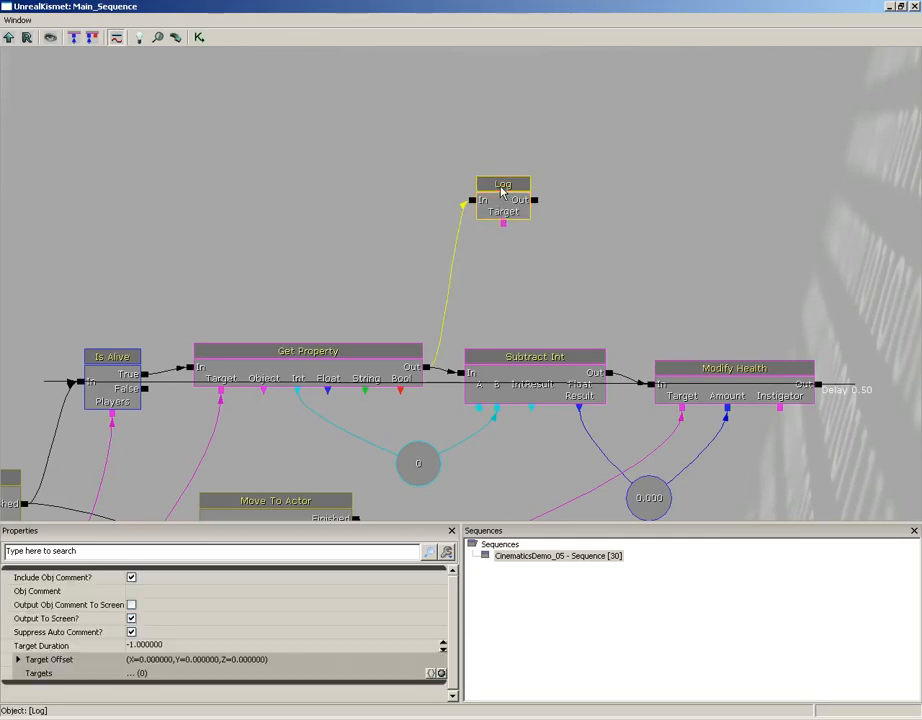
{"action": "right_click", "coordinate": [506, 196]}
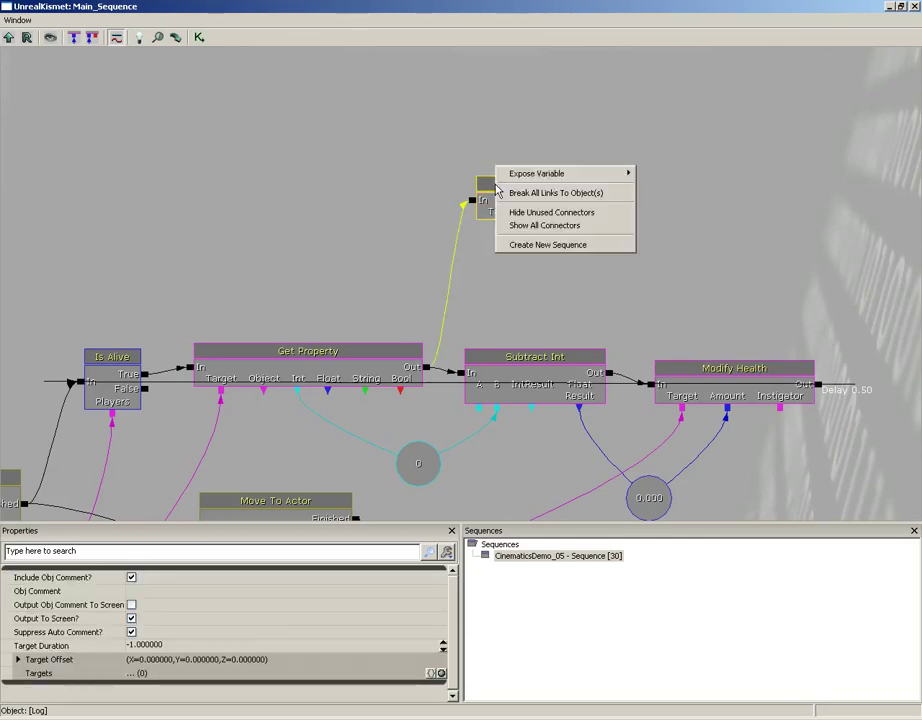
{"action": "mouse_move", "coordinate": [540, 172]}
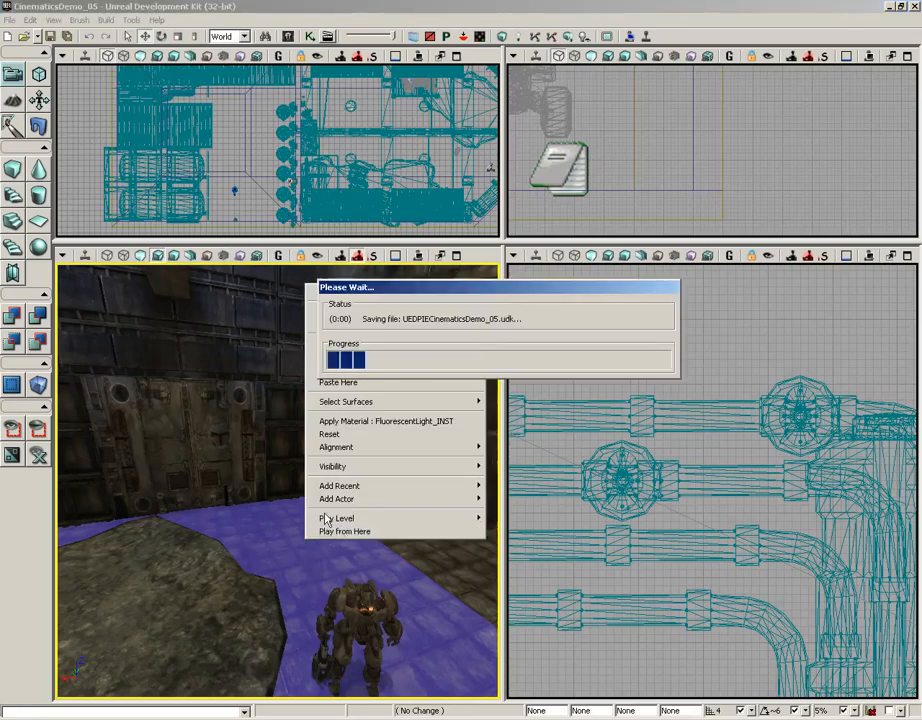
Step: Play the level from the viewport spot and fire the weapon to test the healing loop
{"action": "left_click", "coordinate": [344, 532]}
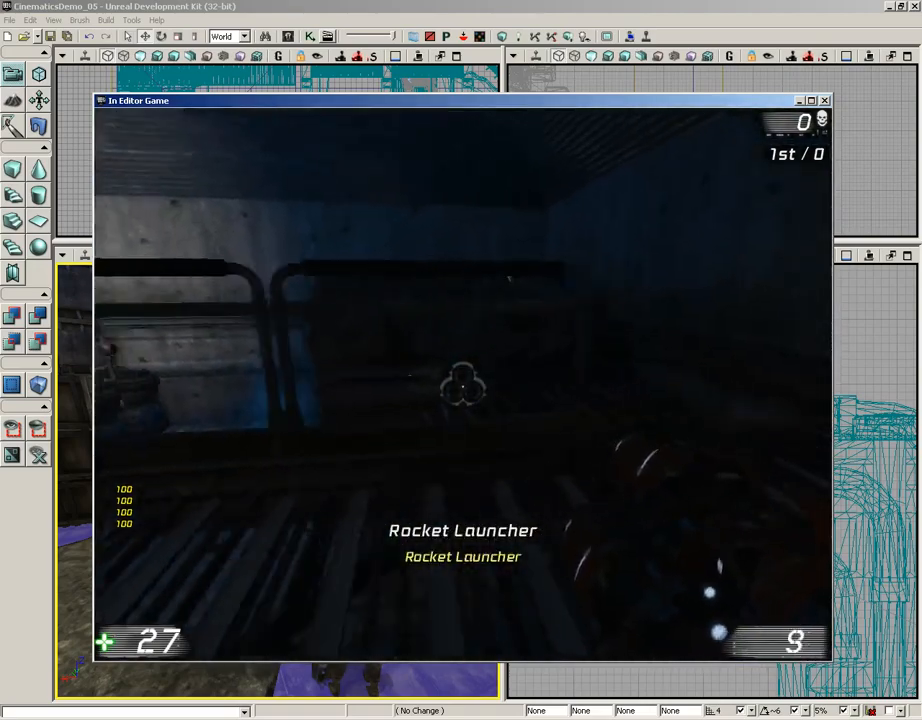
{"action": "left_click", "coordinate": [464, 388]}
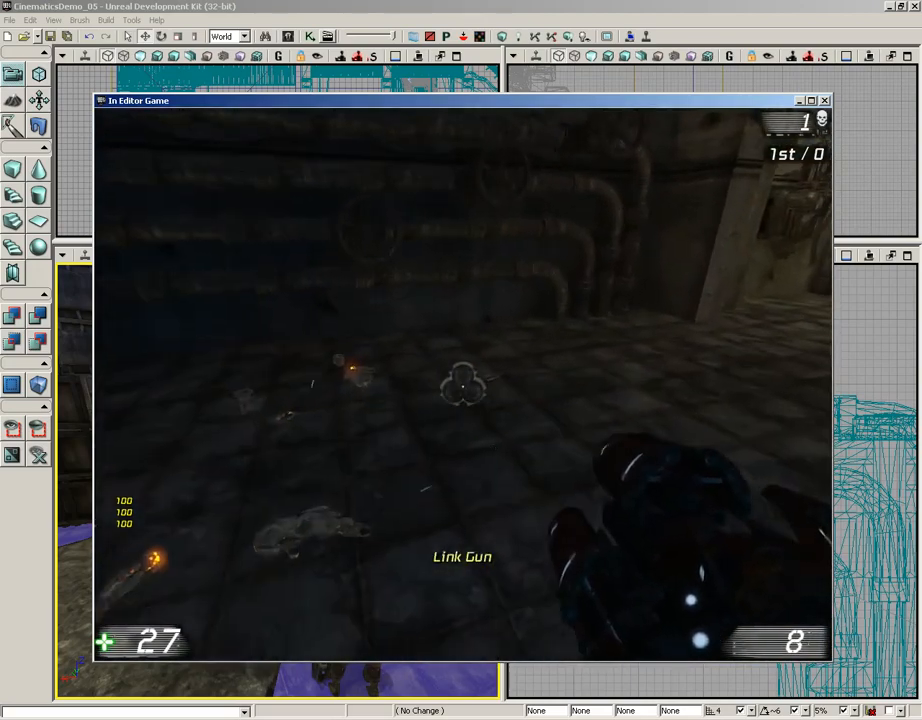
{"action": "left_click", "coordinate": [826, 100]}
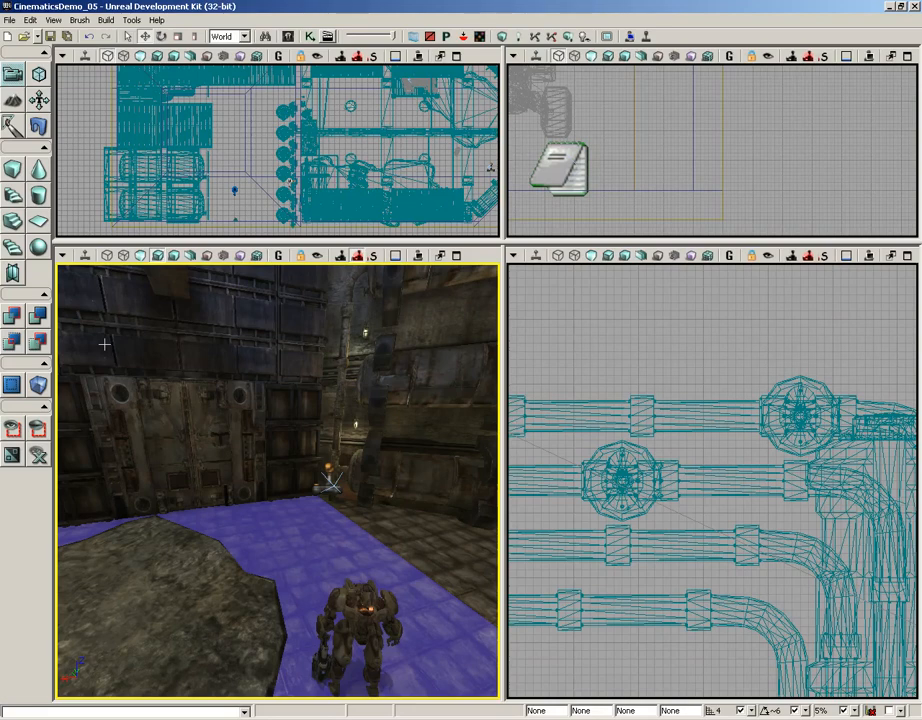
{"action": "mouse_move", "coordinate": [178, 280]}
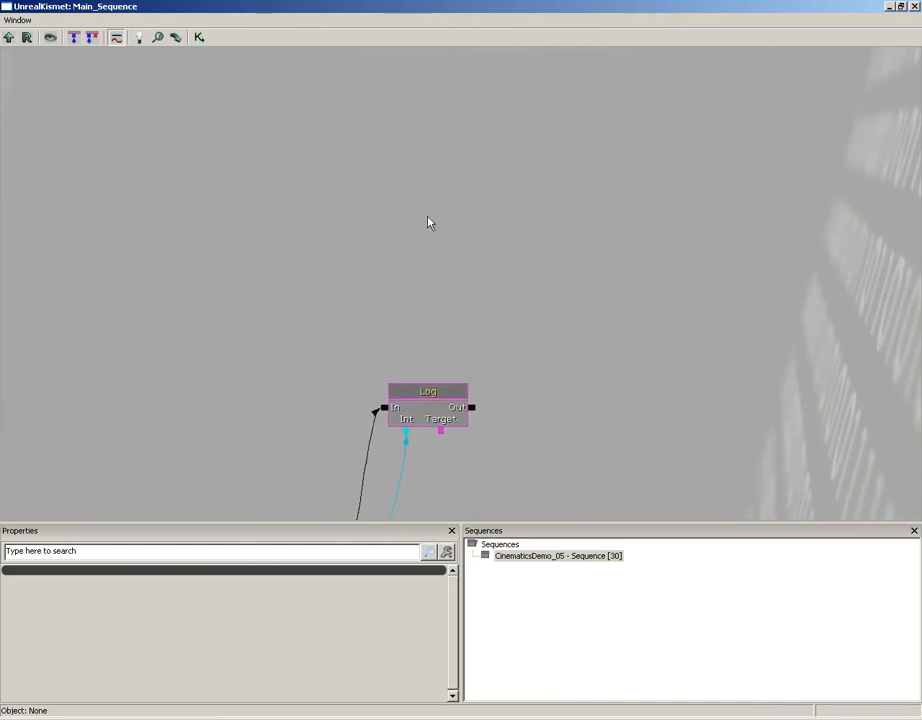
Step: Add a Pawn > Infinite Ammo action and wire the Actor Factory output into its In
{"action": "right_click", "coordinate": [430, 222]}
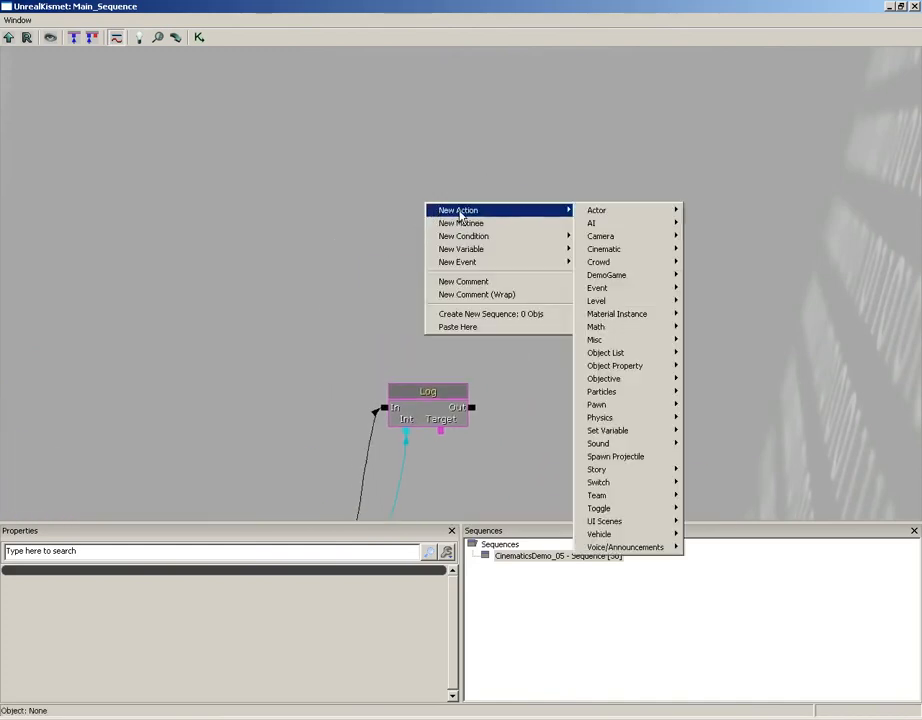
{"action": "mouse_move", "coordinate": [616, 418]}
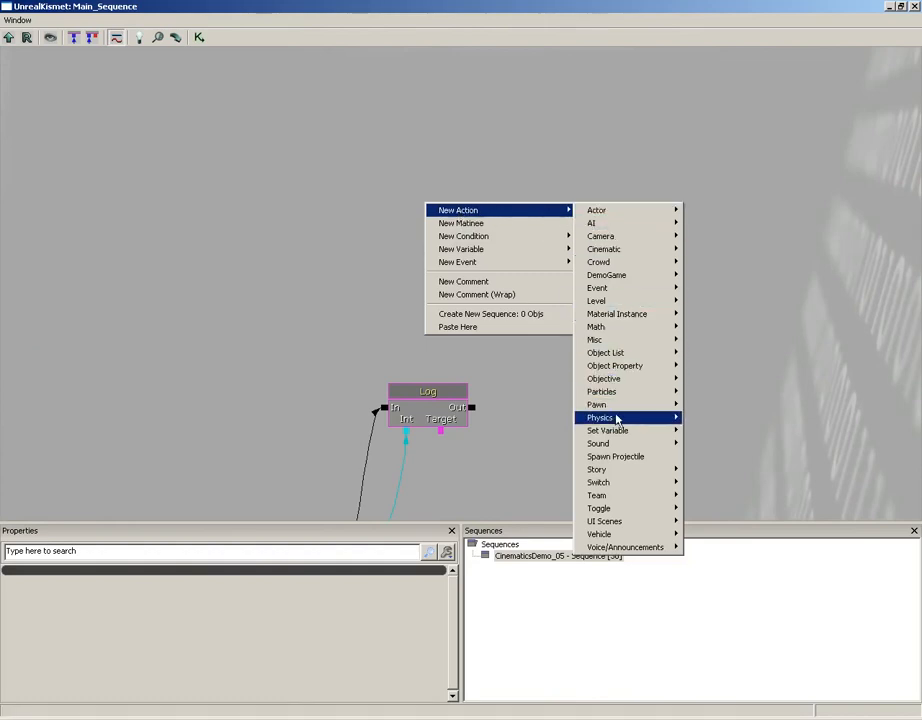
{"action": "mouse_move", "coordinate": [596, 404]}
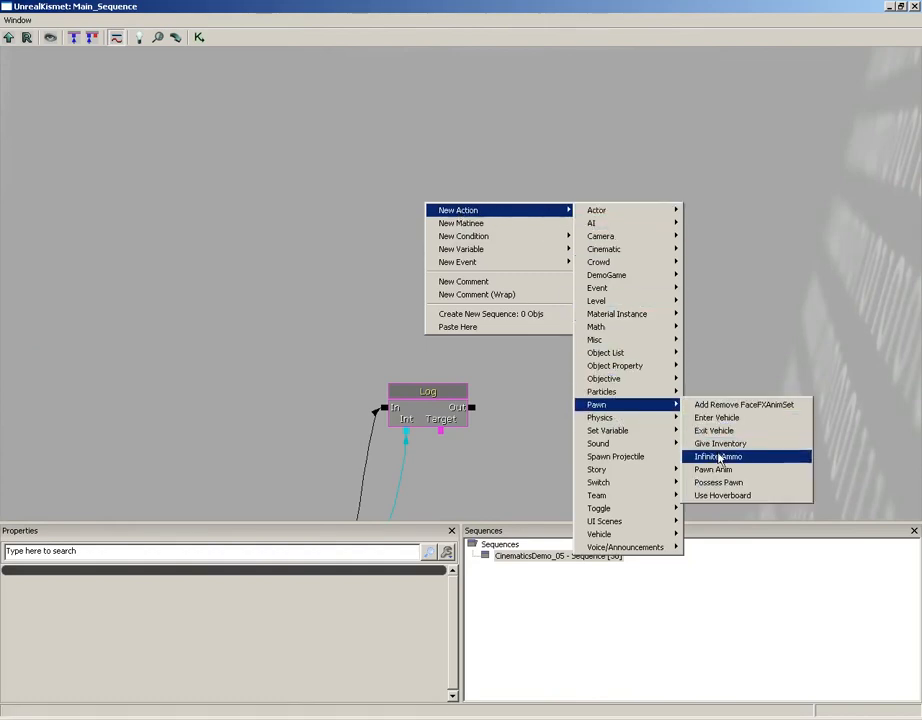
{"action": "left_click", "coordinate": [720, 456]}
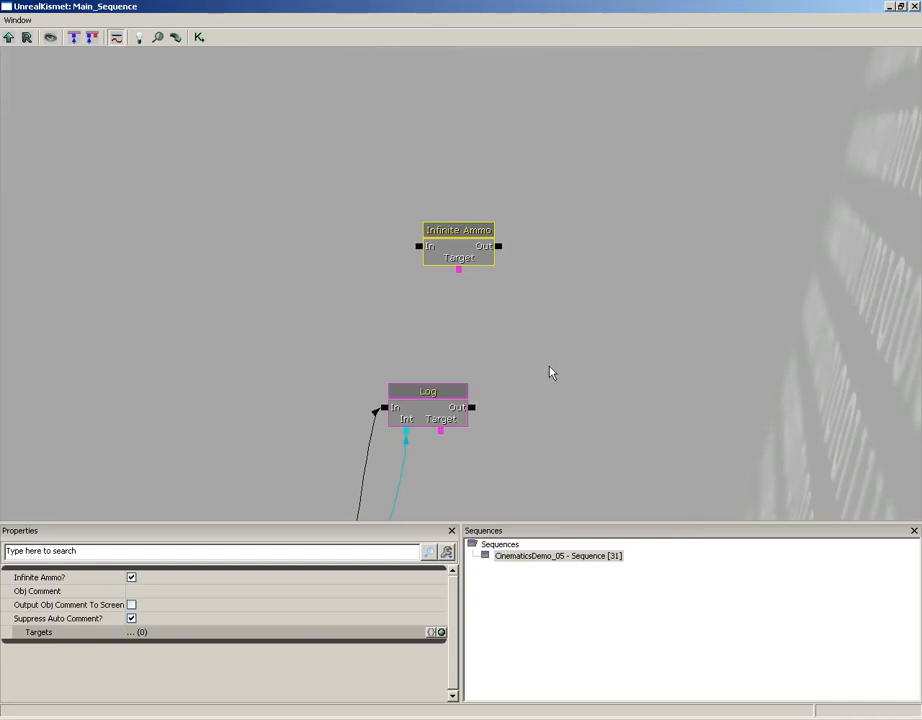
{"action": "mouse_move", "coordinate": [432, 296]}
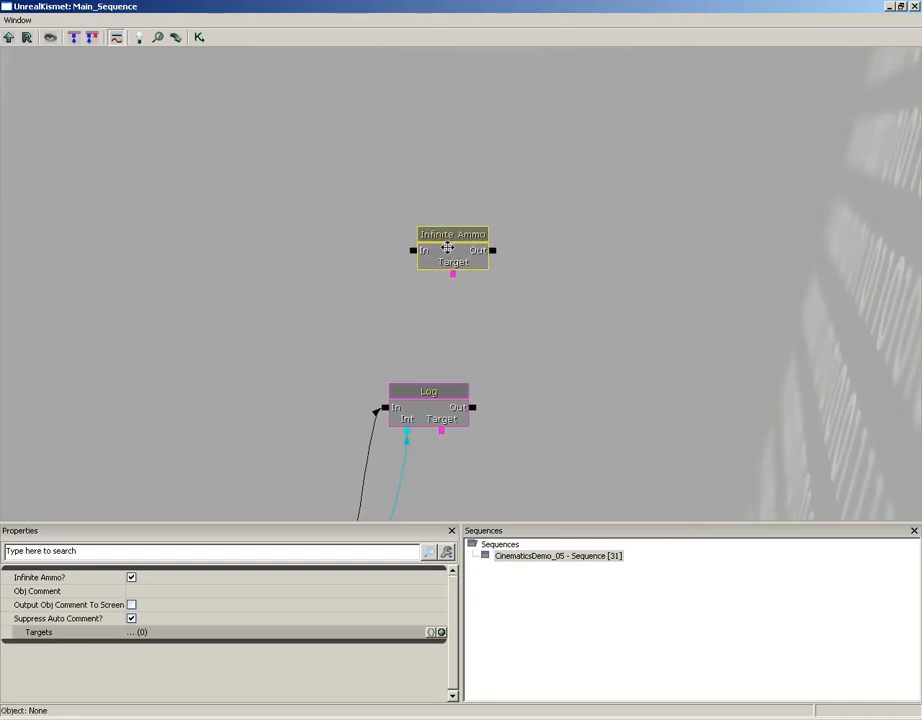
{"action": "left_click_drag", "start_coordinate": [452, 248], "coordinate": [488, 250]}
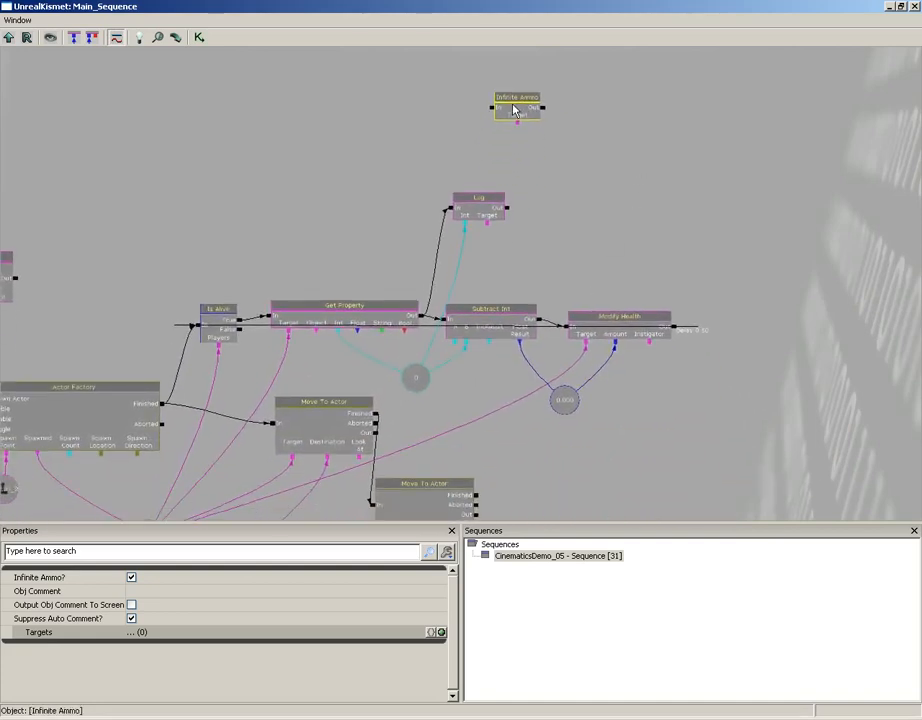
{"action": "left_click_drag", "start_coordinate": [516, 108], "coordinate": [380, 160]}
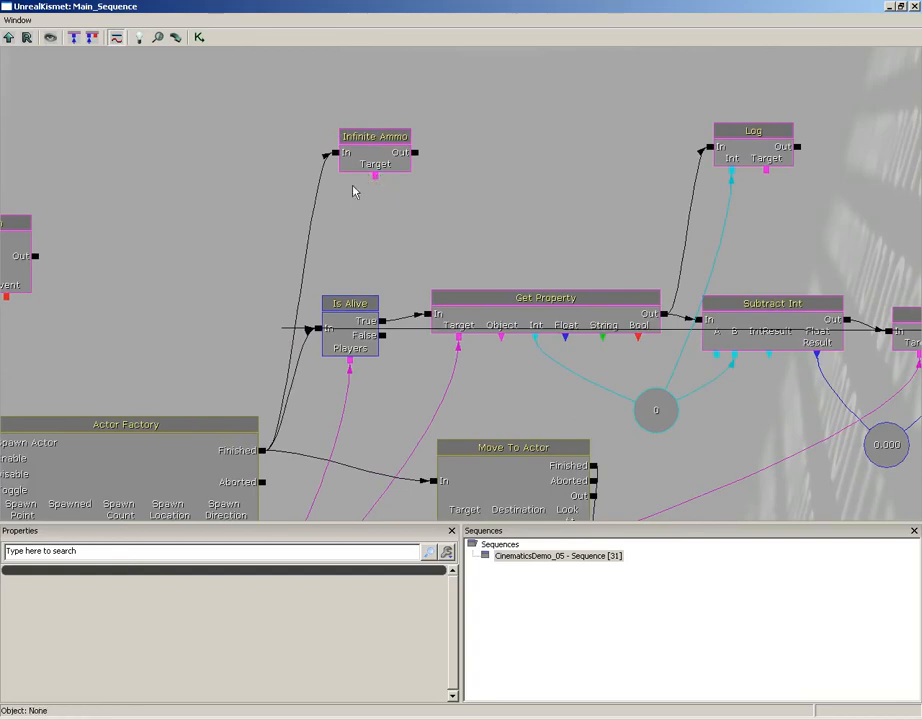
{"action": "mouse_move", "coordinate": [372, 204]}
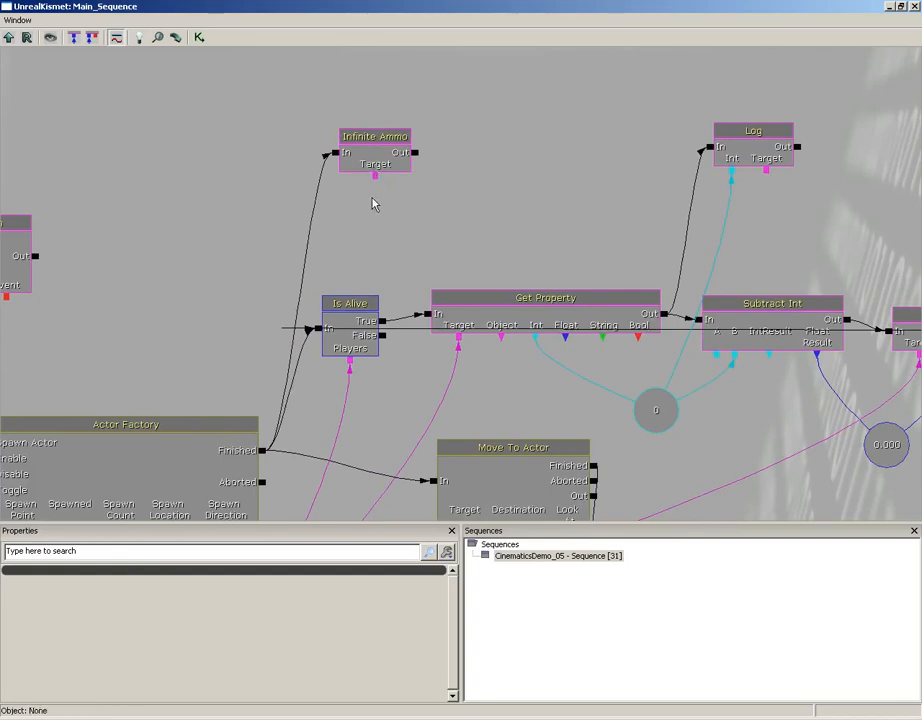
Step: Add a Player variable and attach it as the Infinite Ammo Target
{"action": "right_click", "coordinate": [376, 204]}
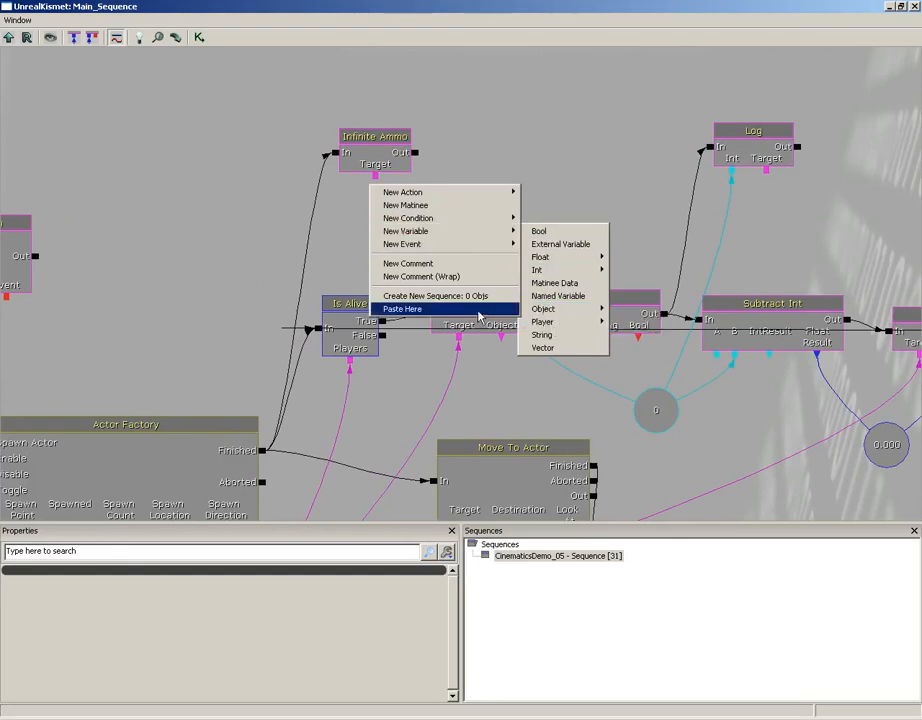
{"action": "mouse_move", "coordinate": [544, 320]}
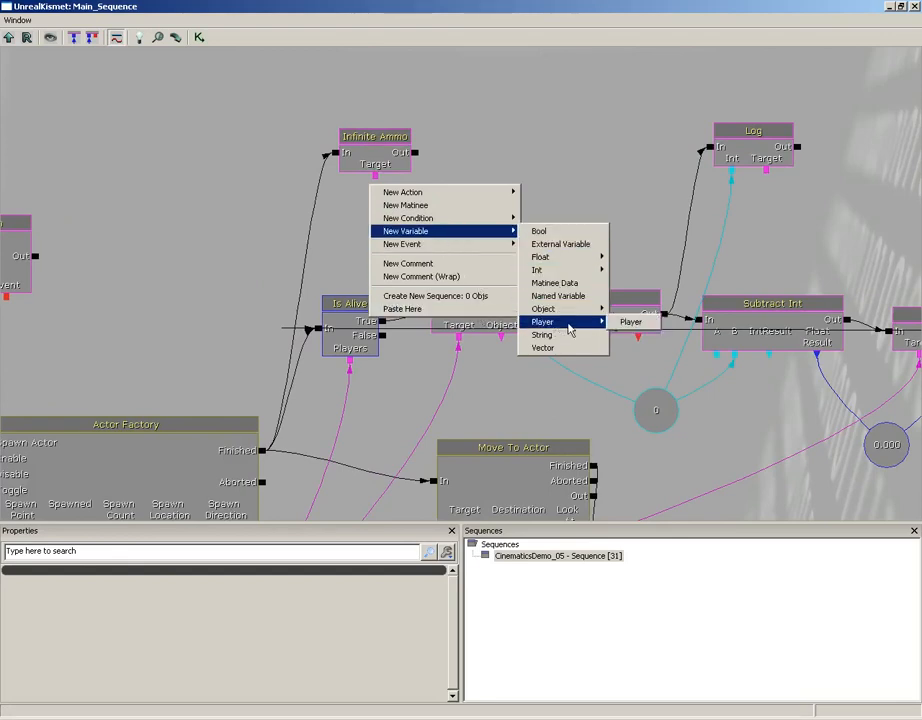
{"action": "left_click", "coordinate": [632, 322]}
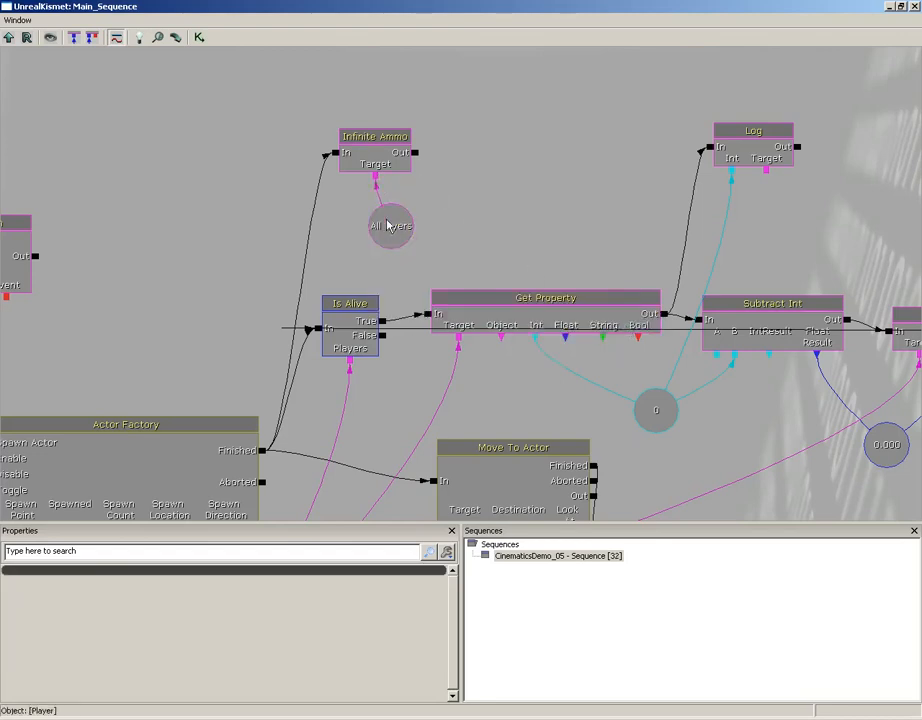
{"action": "left_click", "coordinate": [390, 224]}
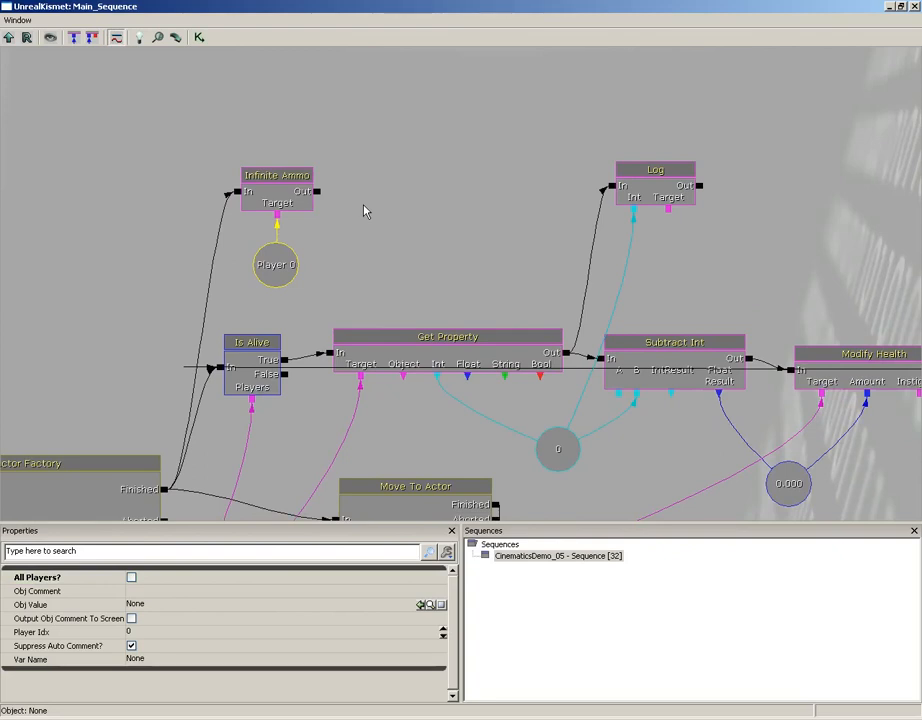
{"action": "mouse_move", "coordinate": [350, 200]}
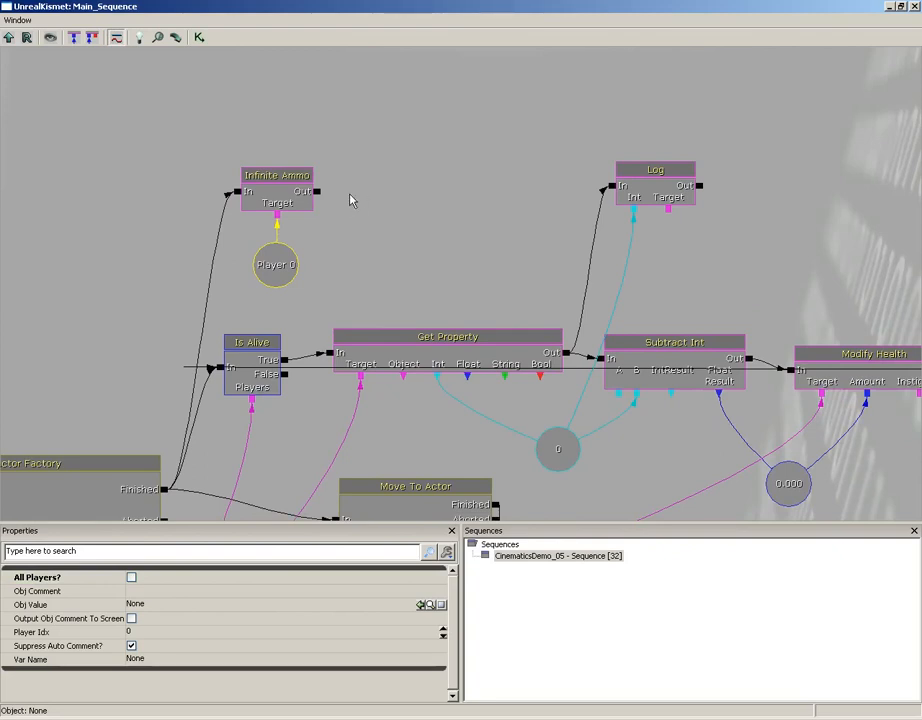
Step: Add a Misc > Console Command action after Infinite Ammo and enter its command for god mode
{"action": "right_click", "coordinate": [350, 200]}
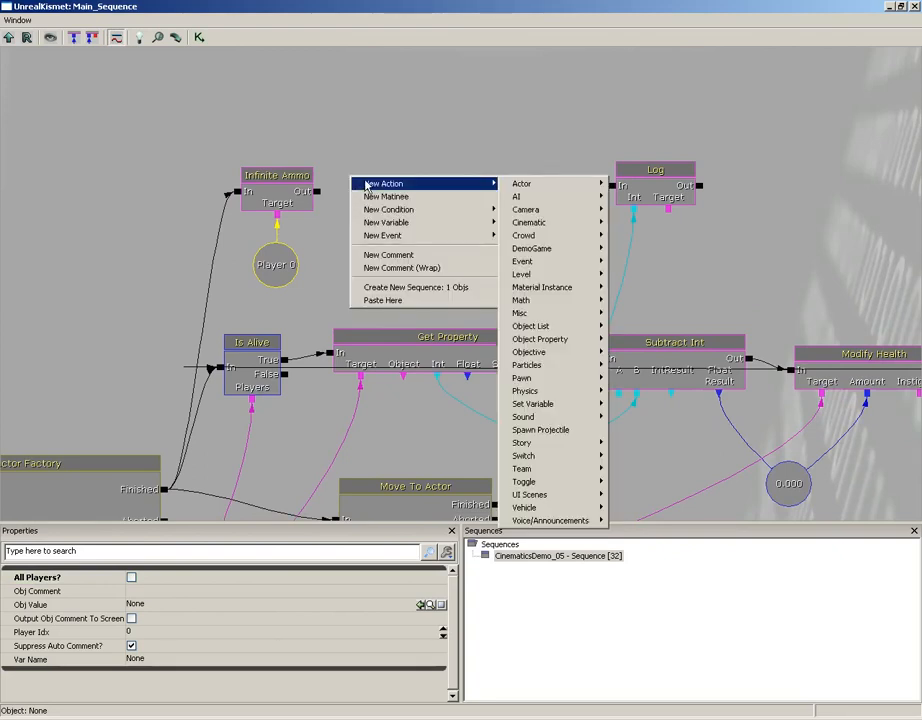
{"action": "mouse_move", "coordinate": [532, 248]}
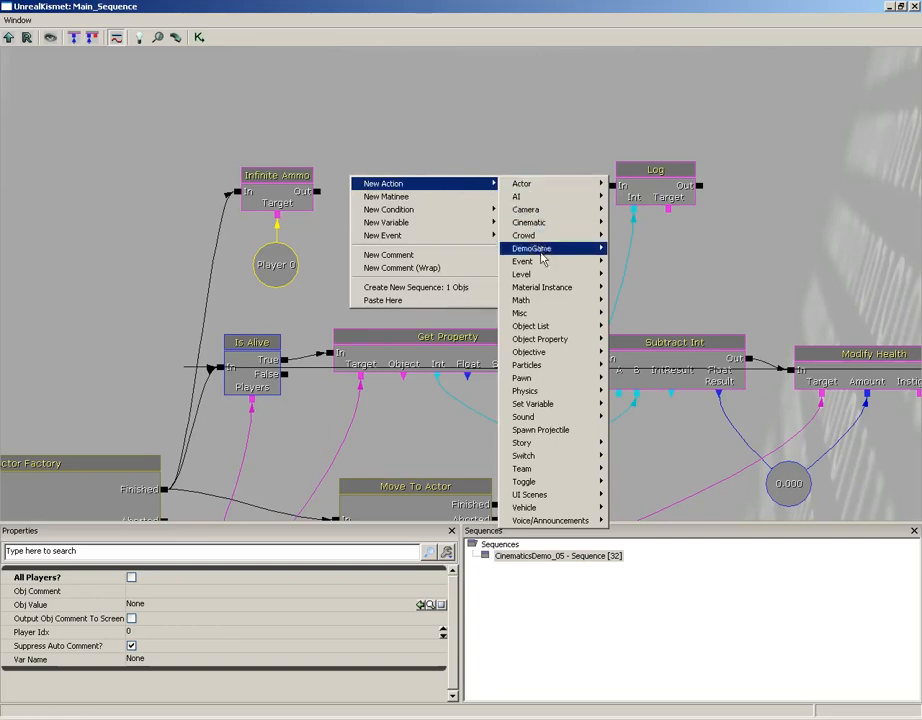
{"action": "mouse_move", "coordinate": [520, 312]}
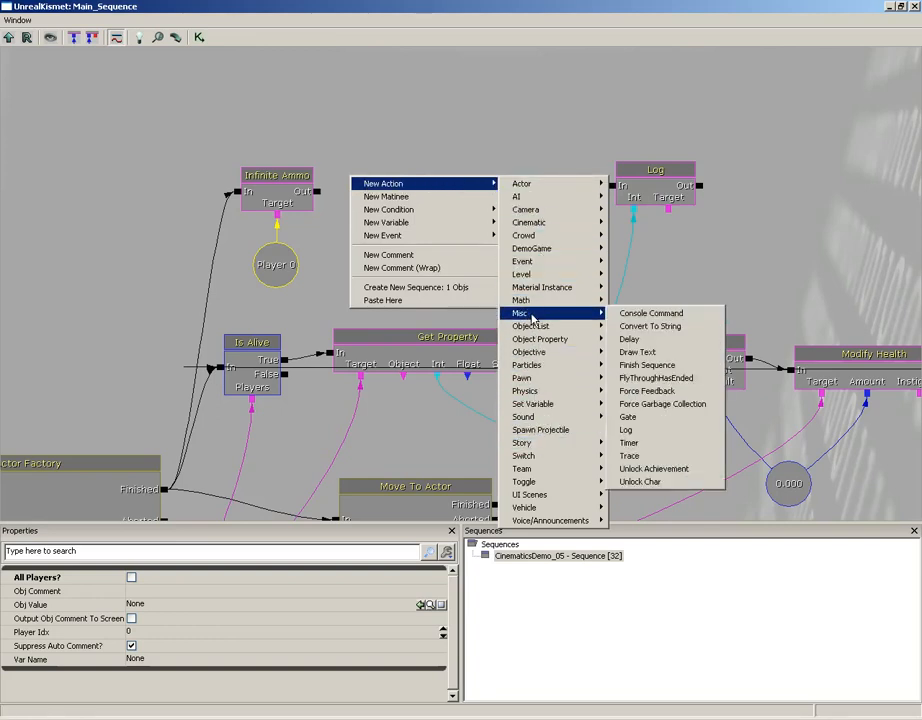
{"action": "left_click", "coordinate": [650, 312]}
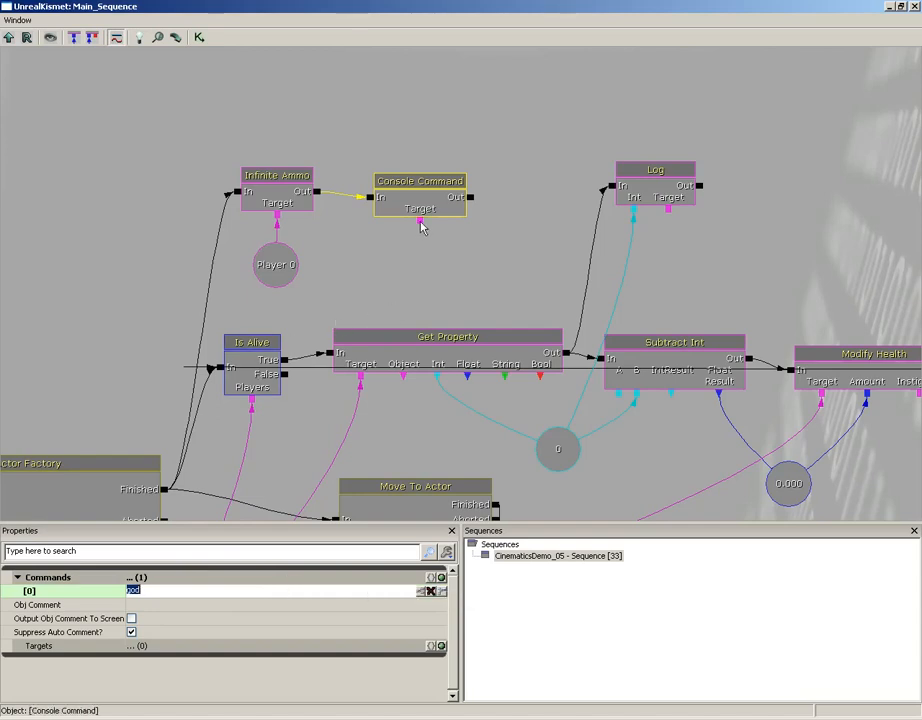
{"action": "left_click", "coordinate": [414, 306]}
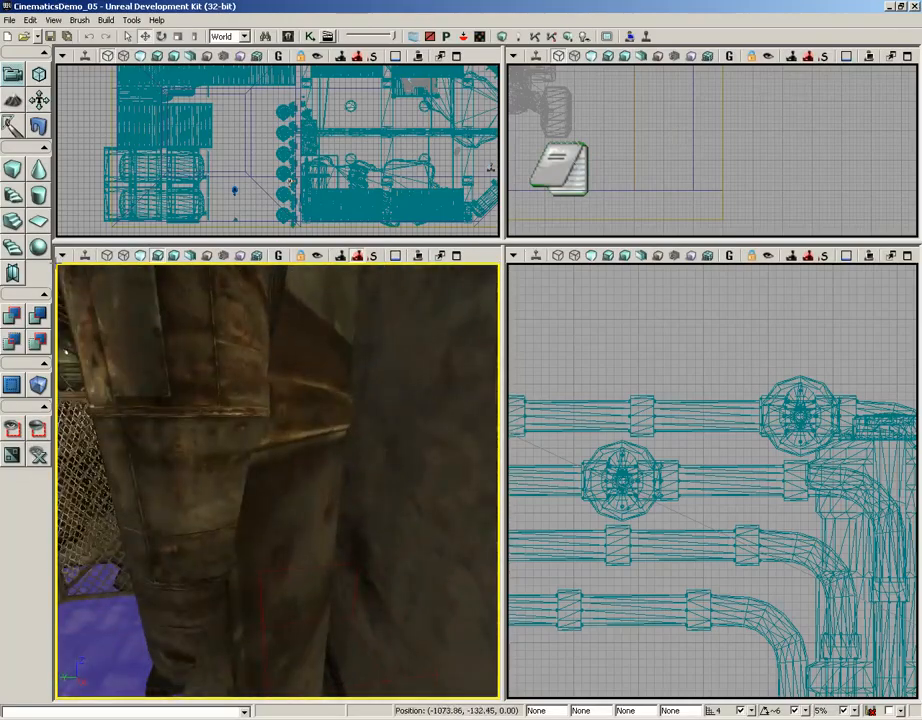
Step: Launch an in-editor play-test with Play from Here in the viewport
{"action": "right_click", "coordinate": [296, 540]}
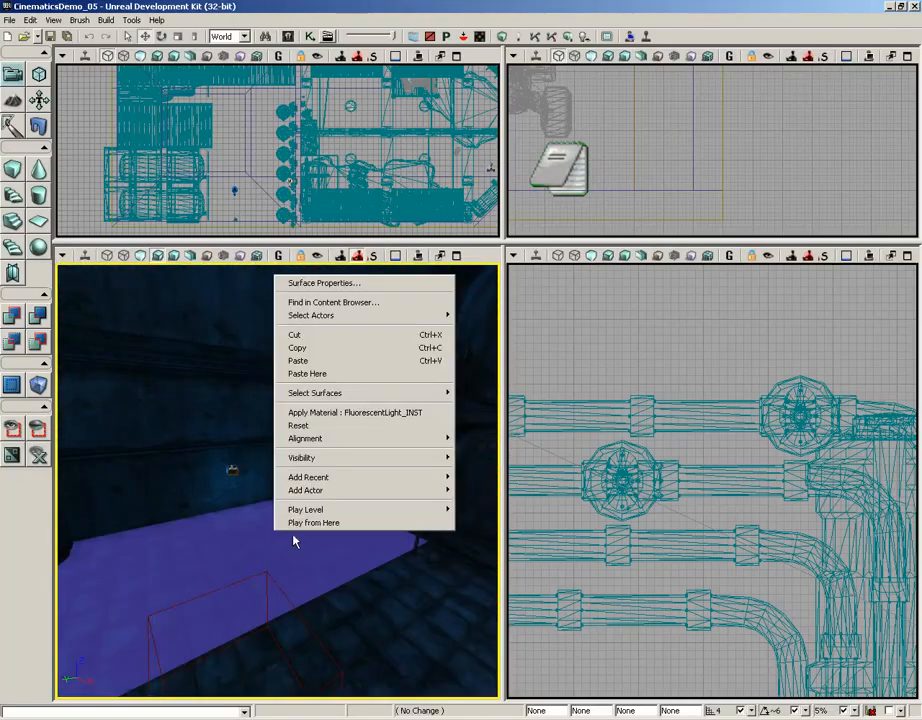
{"action": "left_click", "coordinate": [314, 522]}
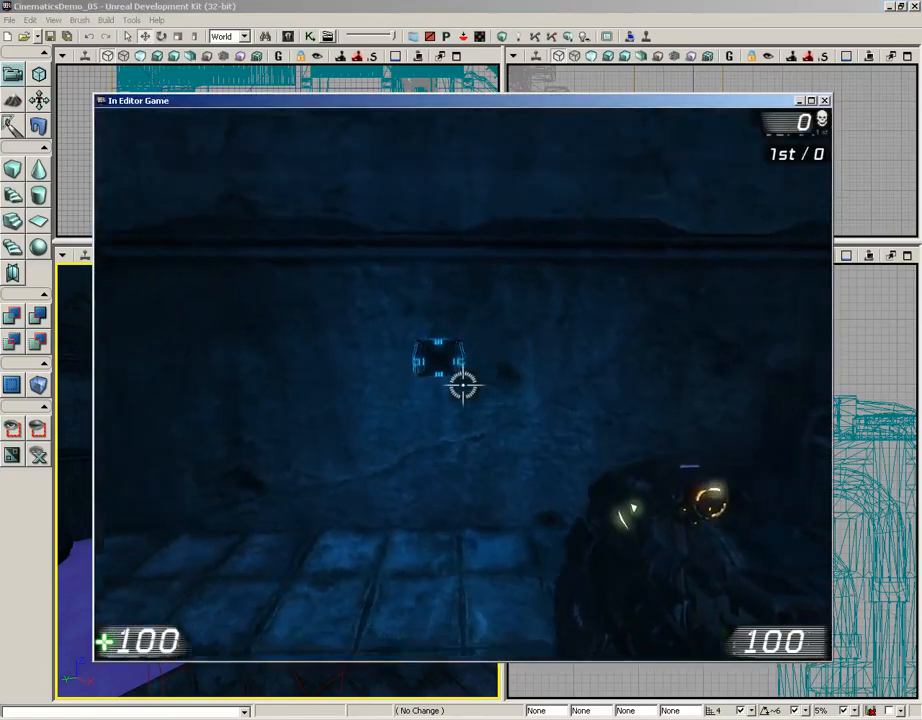